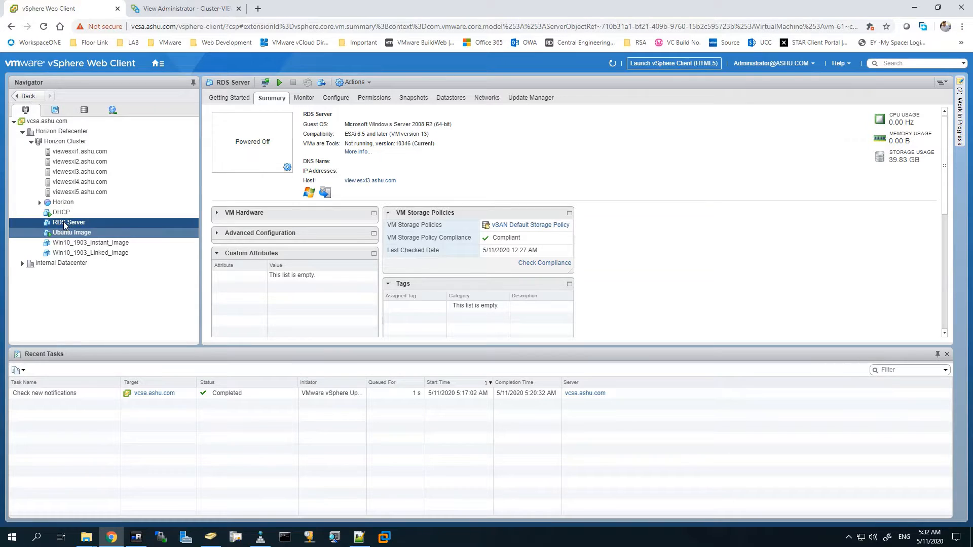
Step: Take a snapshot of the RDS Server VM named Agent_Installed_No_Optimization
right_click(68, 222)
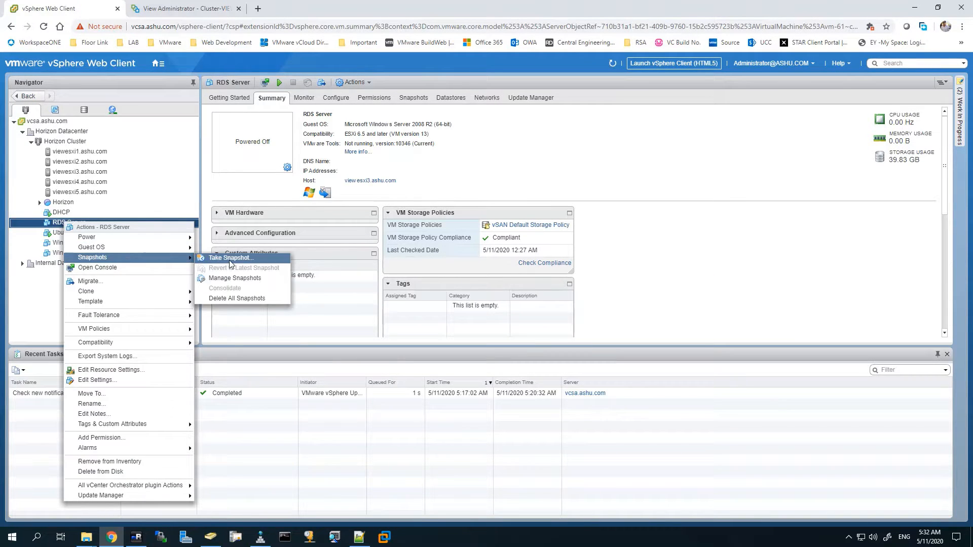
left_click(230, 257)
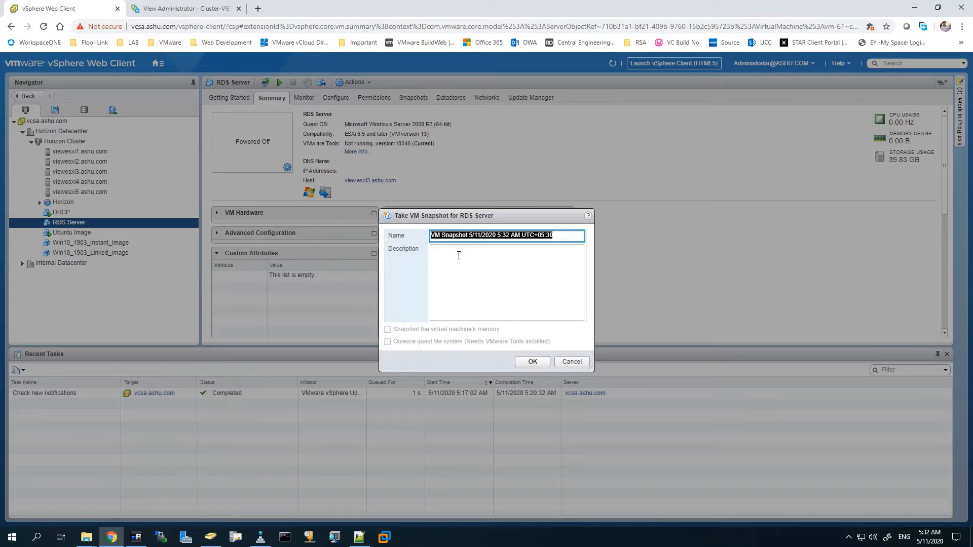
type("Agent")
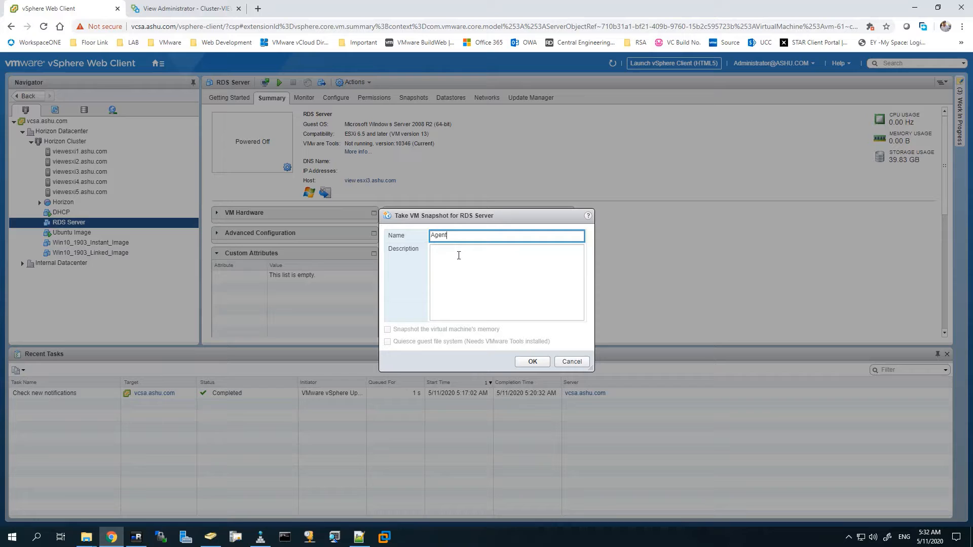
type("_")
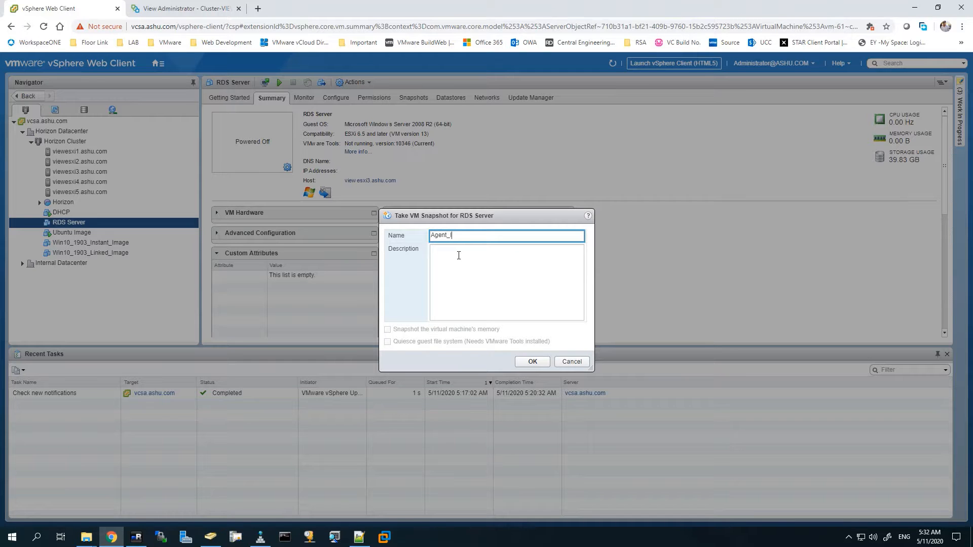
type("Installed")
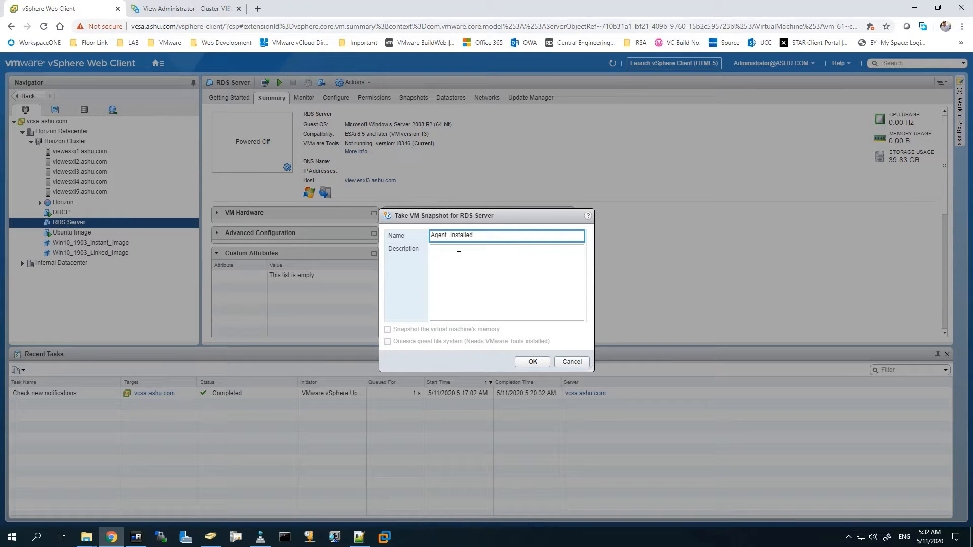
type("_No_O")
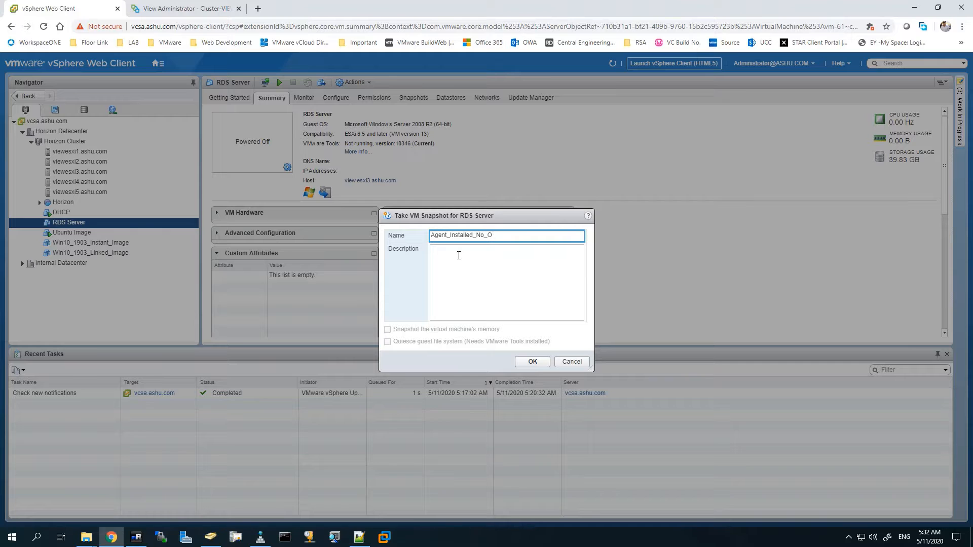
type("ptimization")
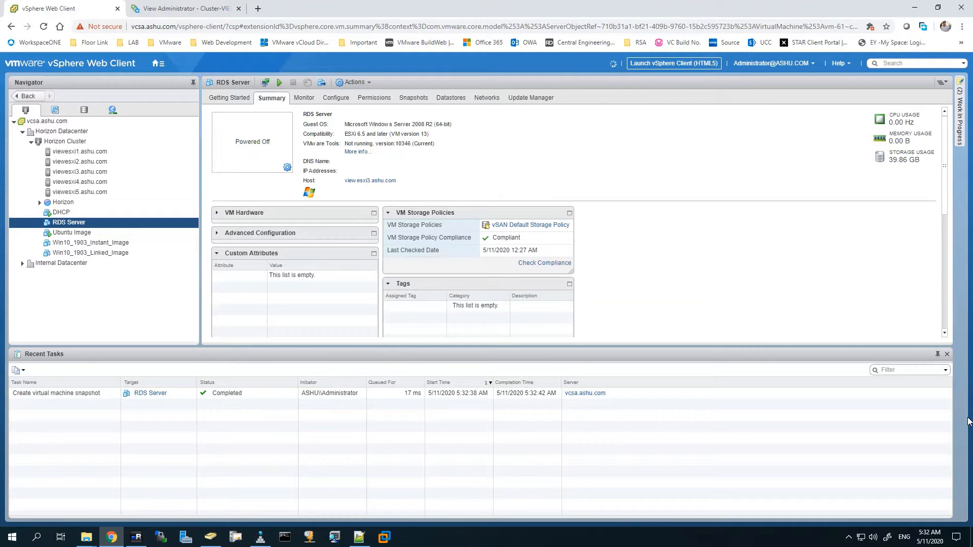
Step: Add an access group named RDS_Access_Group on the Horizon Farms page
left_click(183, 19)
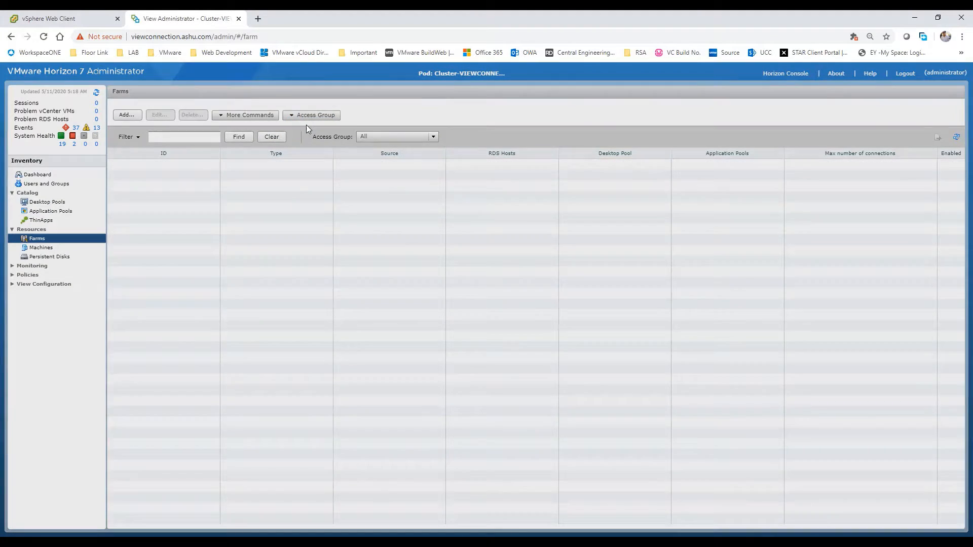
left_click(314, 115)
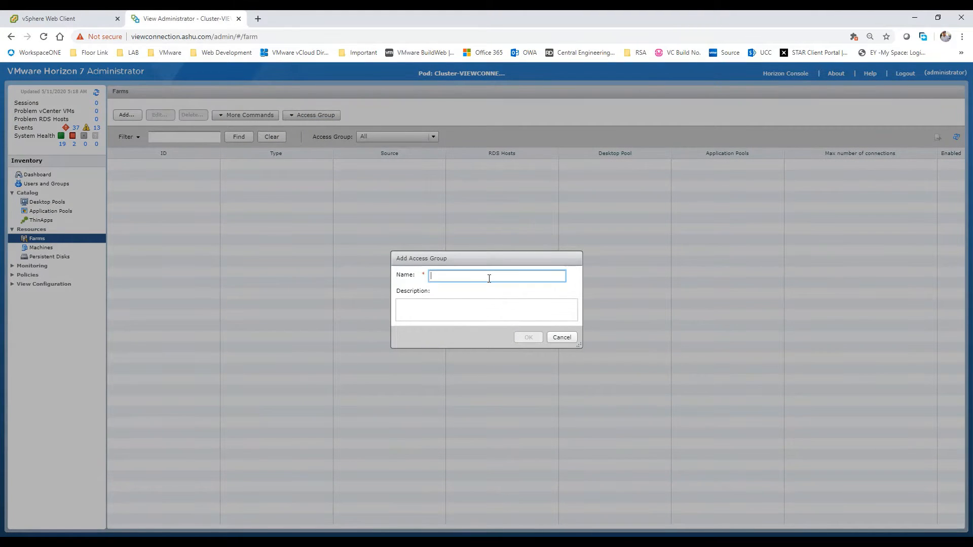
type("RDS_")
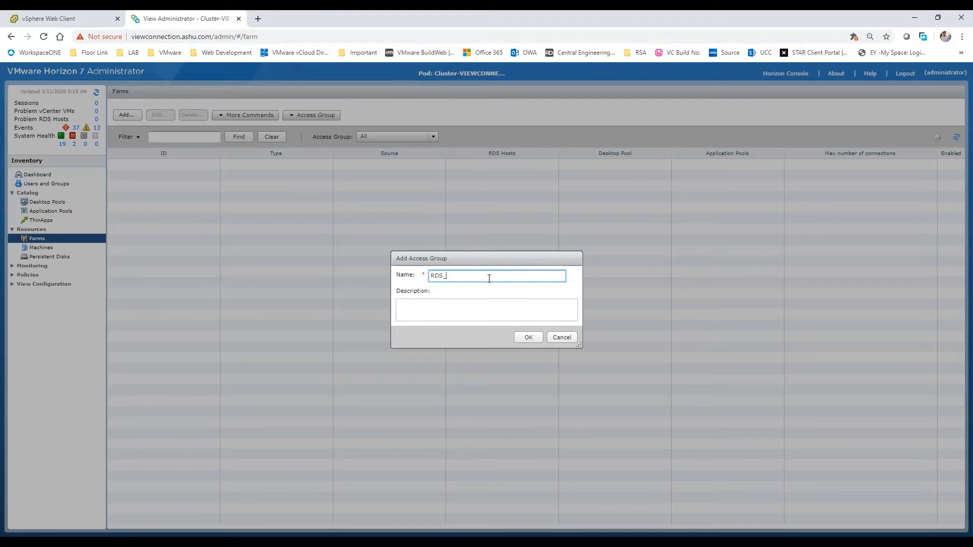
type("Ad")
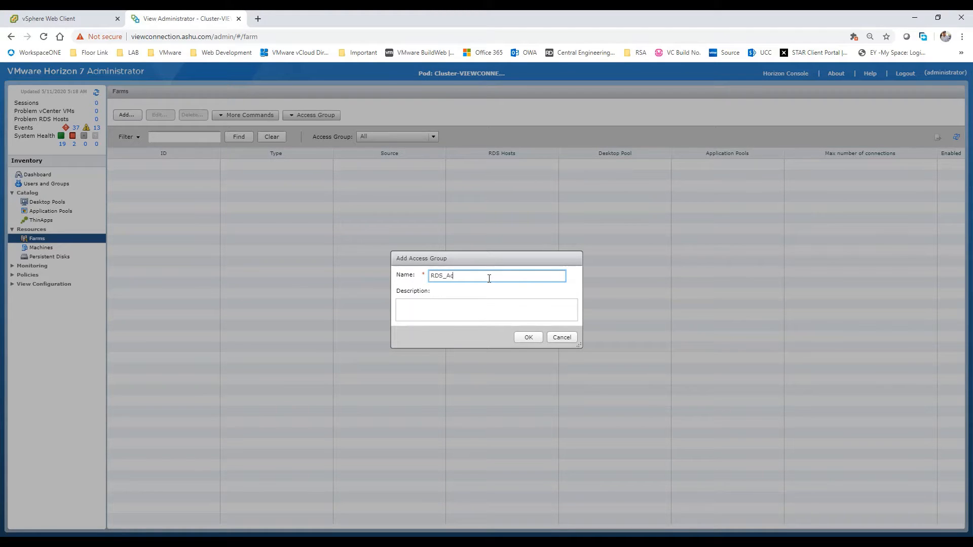
type("cess_")
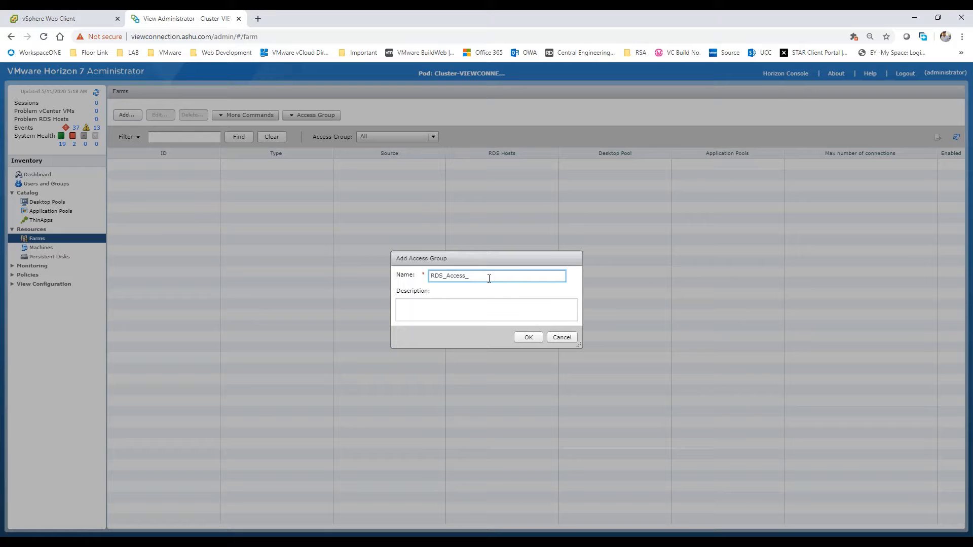
type("Group")
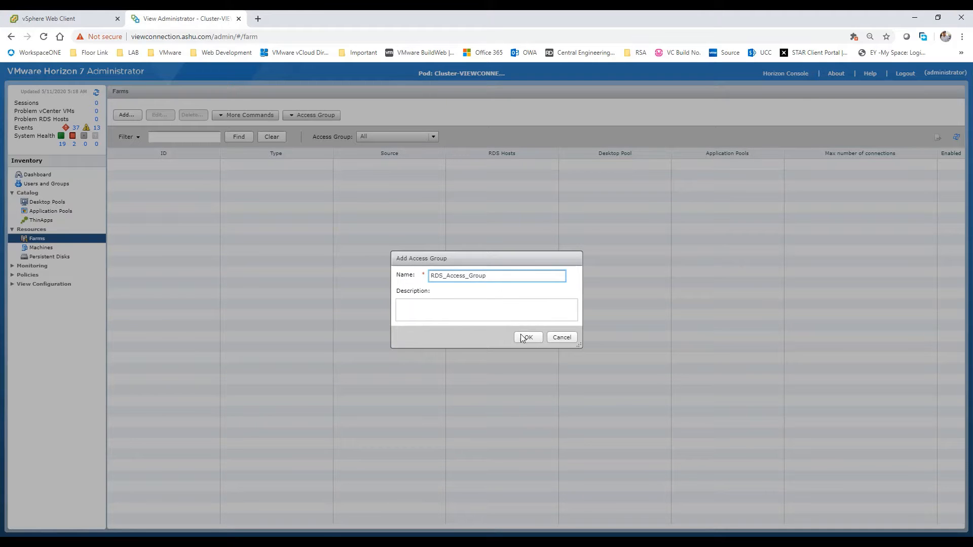
left_click(527, 336)
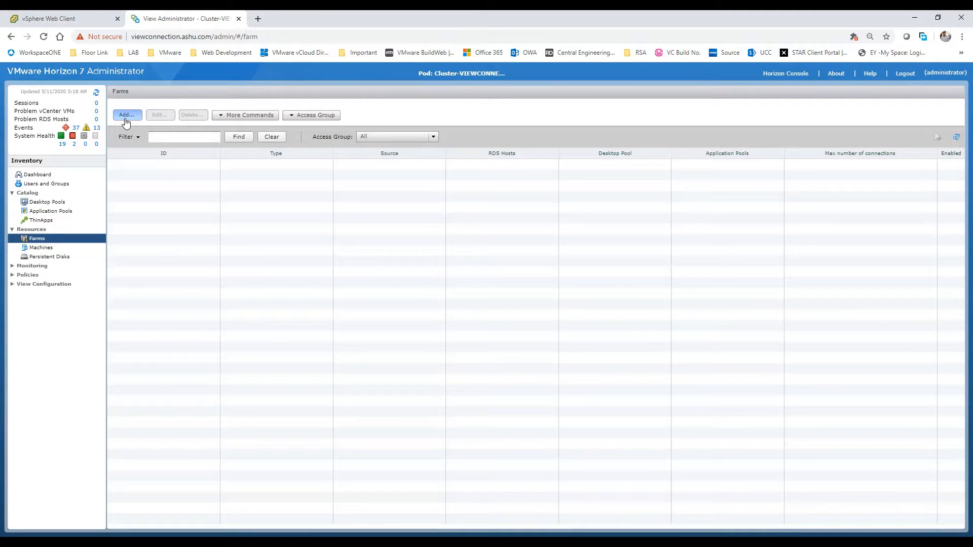
Step: Begin adding a new automated farm and reach its identification settings
left_click(126, 115)
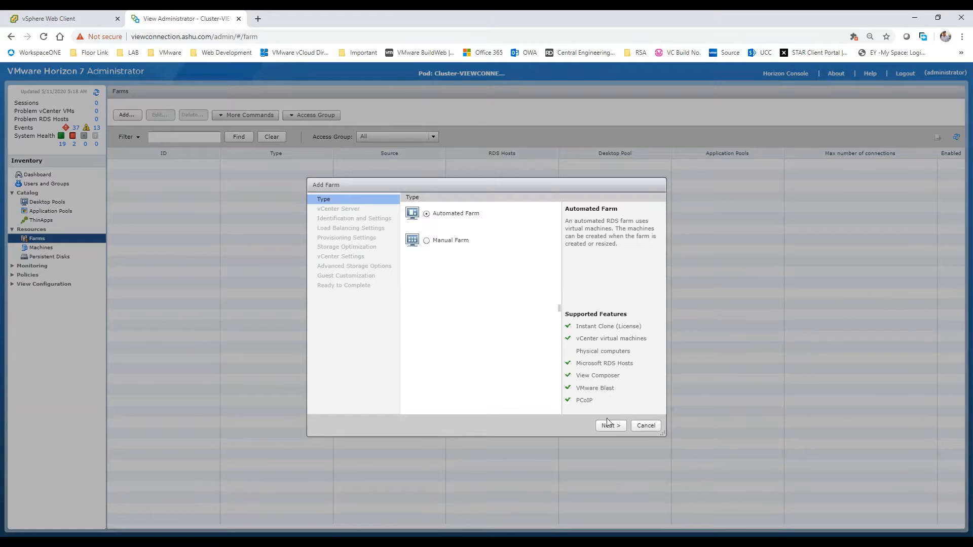
left_click(609, 424)
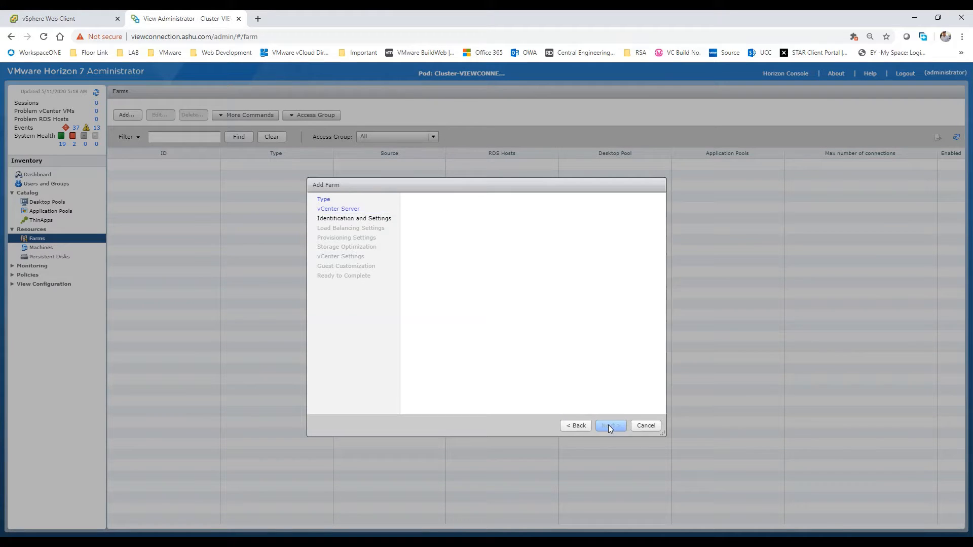
left_click(610, 426)
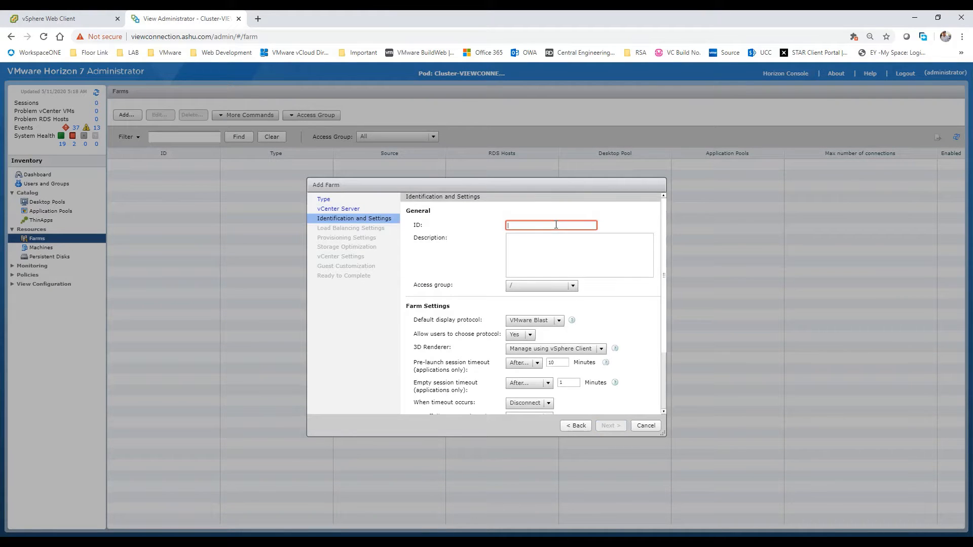
Step: Name the farm RDS-Farm, assign it to RDS_Access_Group and continue to load balancing
type("RDF")
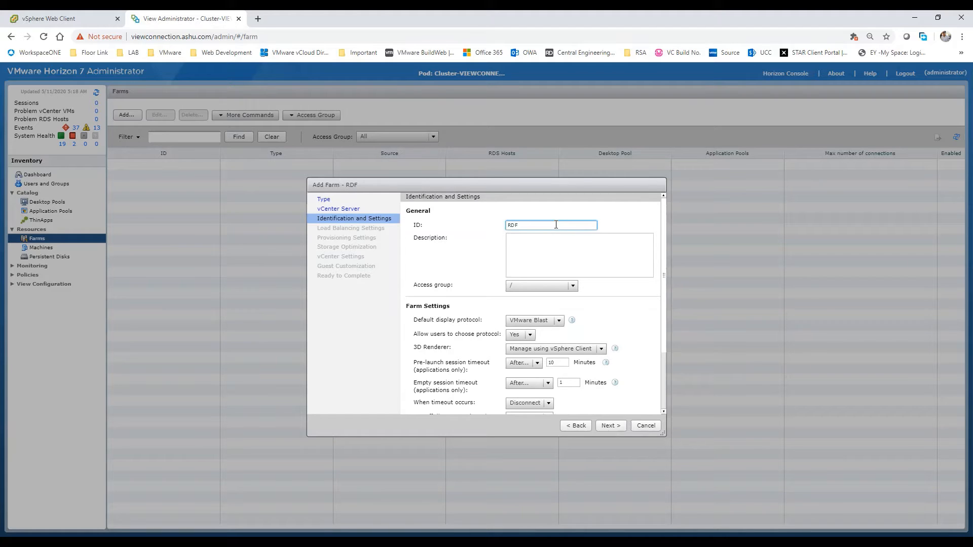
type("RDS-")
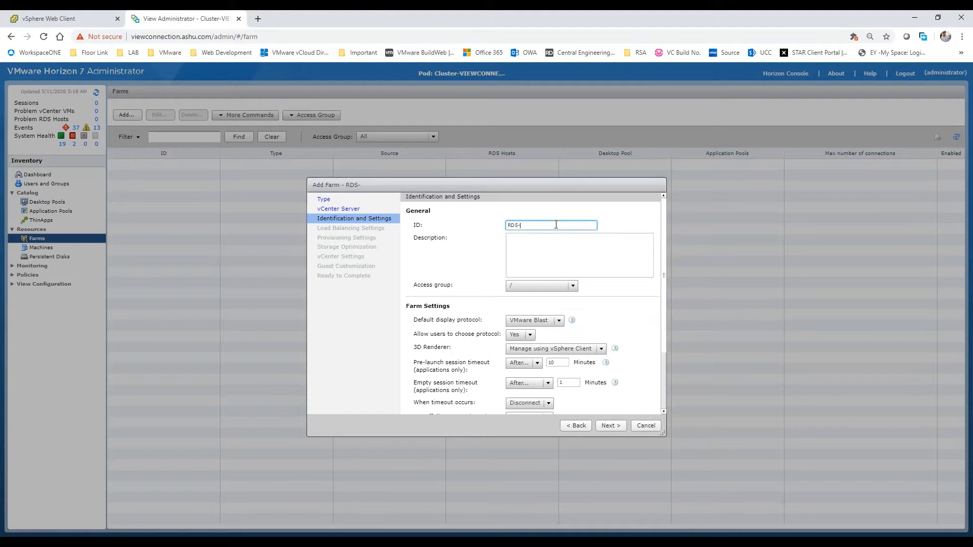
type("Farm")
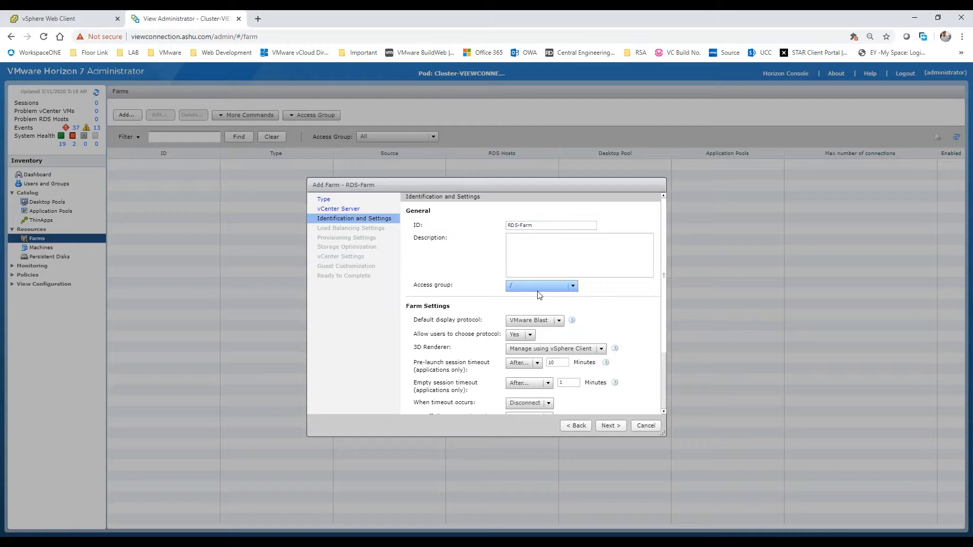
left_click(540, 286)
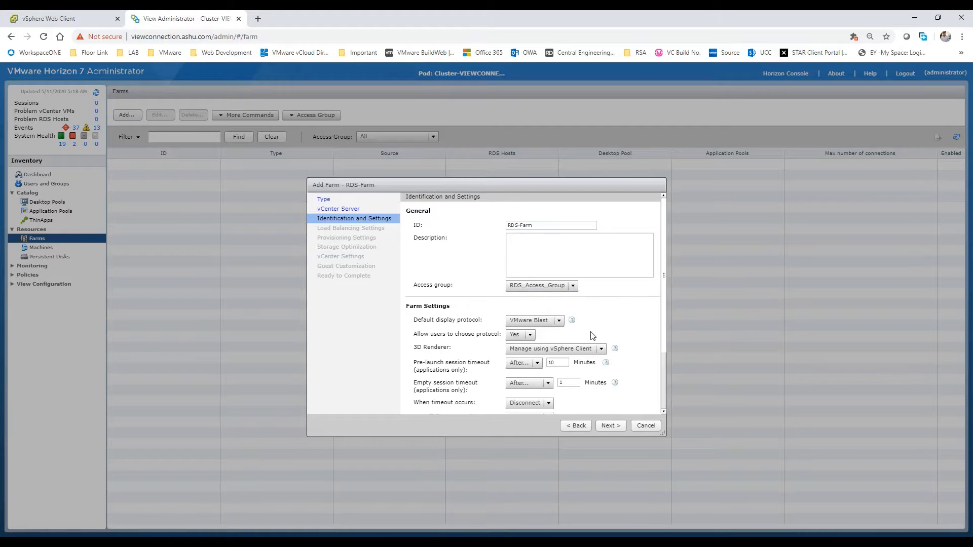
scroll("down", 3)
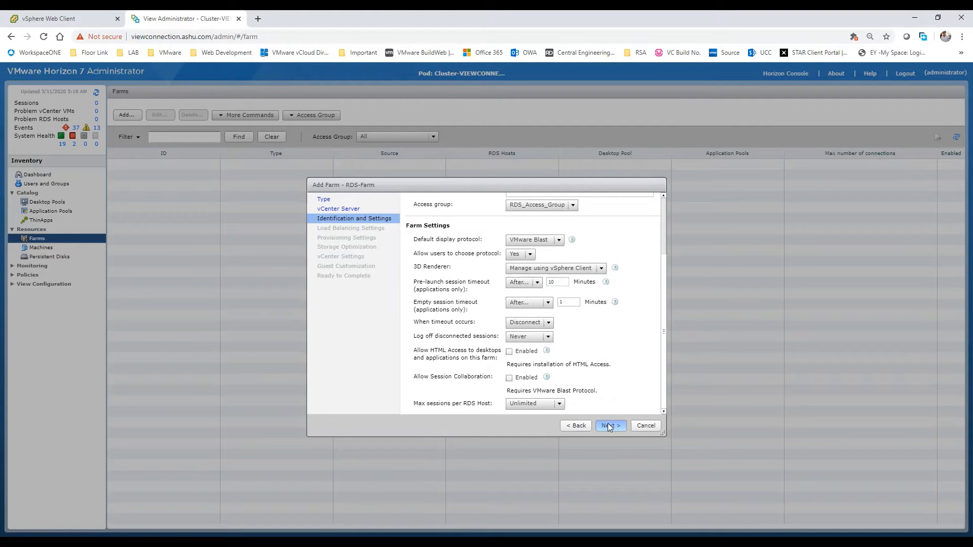
left_click(609, 425)
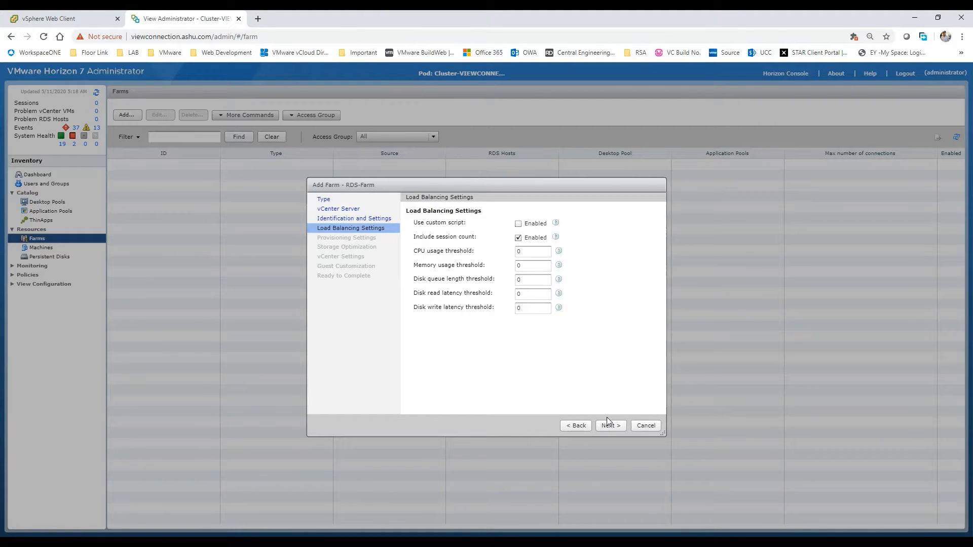
Step: Accept load balancing defaults, set naming pattern RDS-{n}, choose VMware Virtual SAN storage and continue
left_click(609, 425)
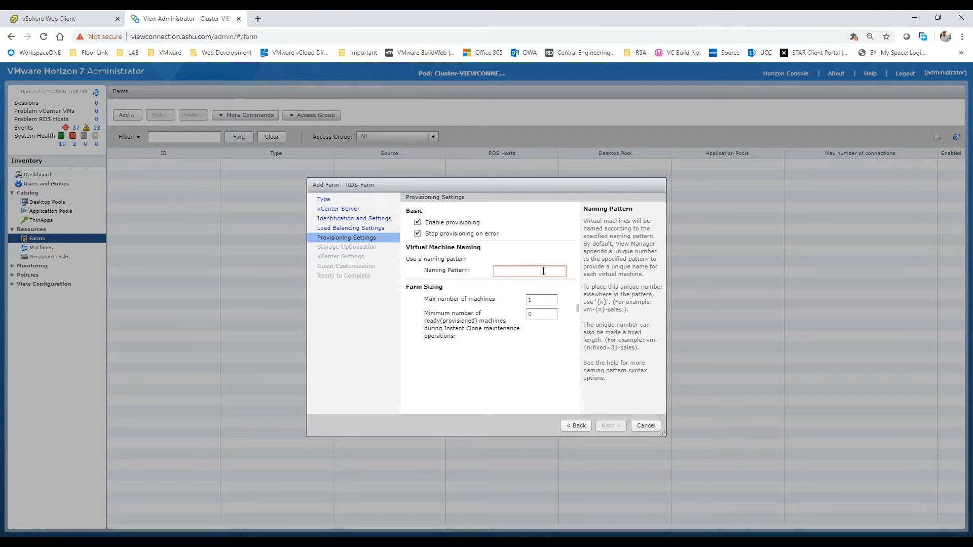
type("R")
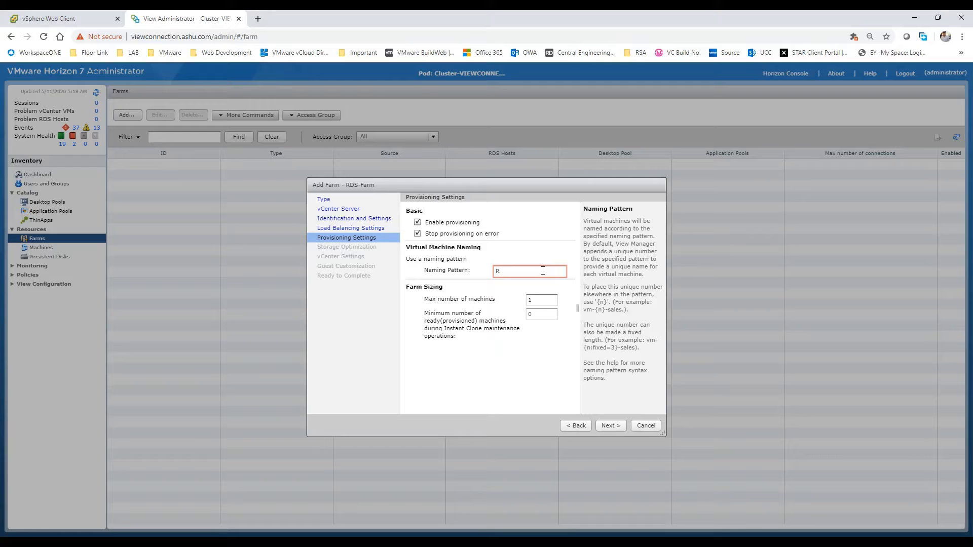
type("DS-M-")
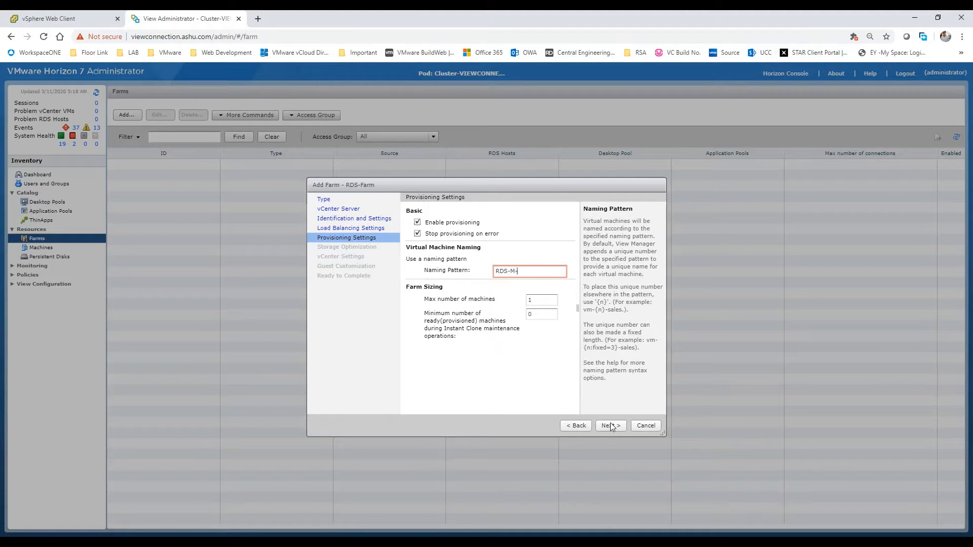
left_click(609, 425)
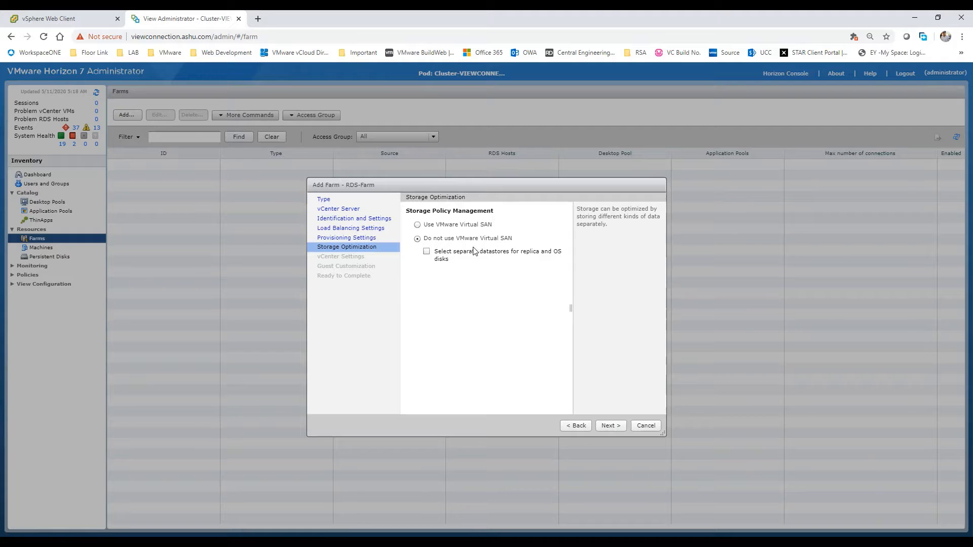
left_click(417, 225)
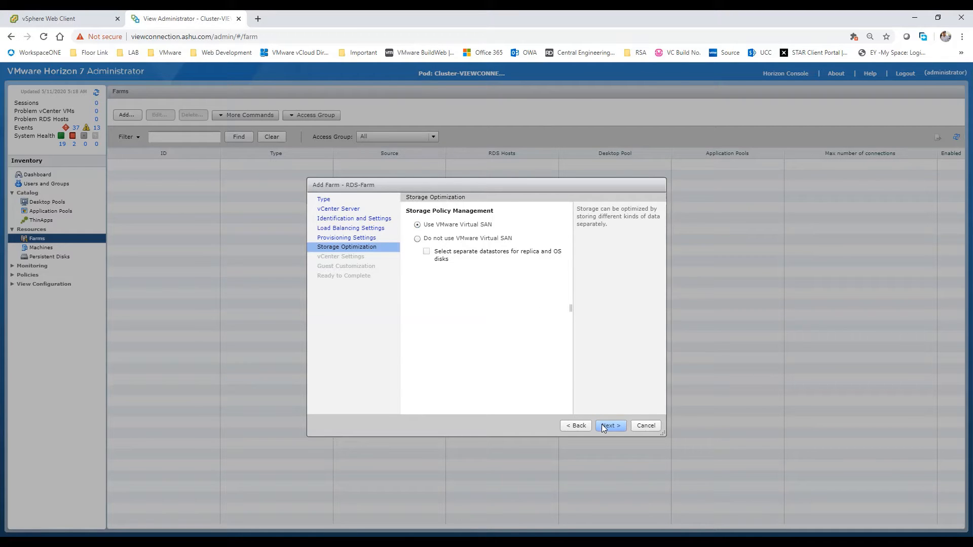
left_click(609, 425)
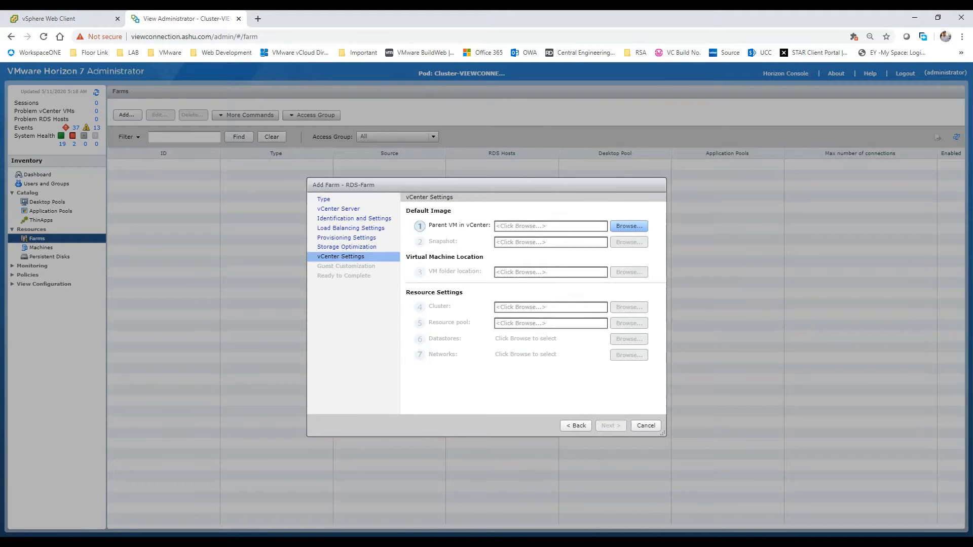
Step: Select RDS Server as parent VM, its Agent_Installed_No_Optimization snapshot, and the vm folder location
left_click(628, 225)
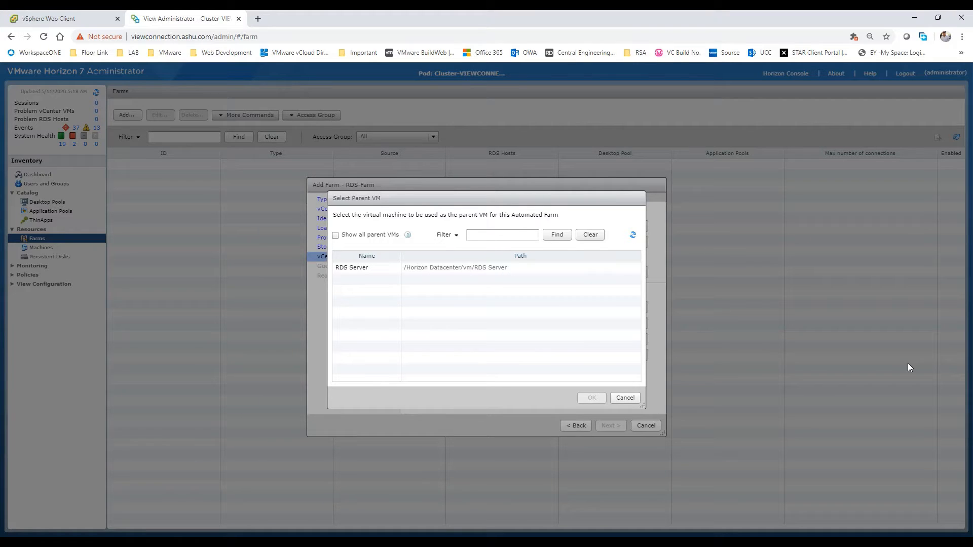
mouse_move(762, 259)
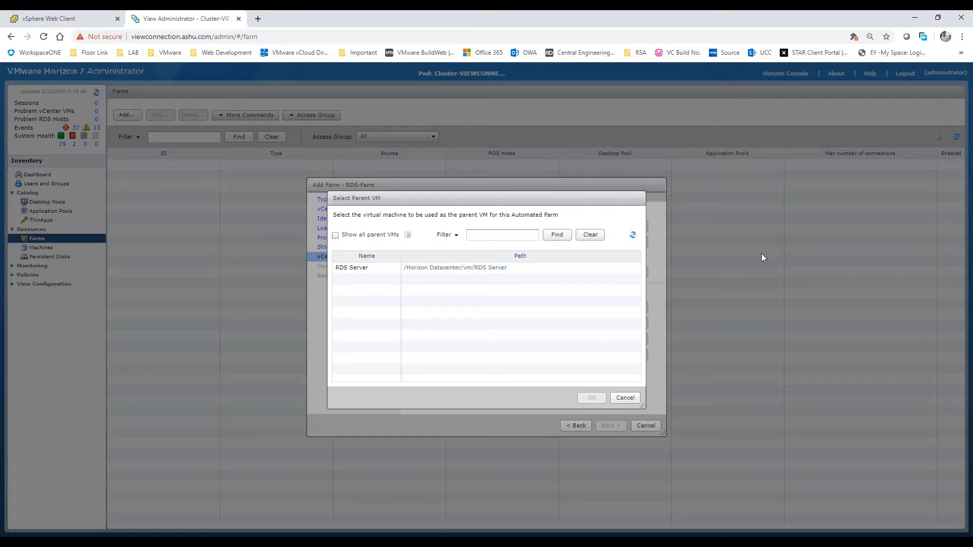
left_click(352, 266)
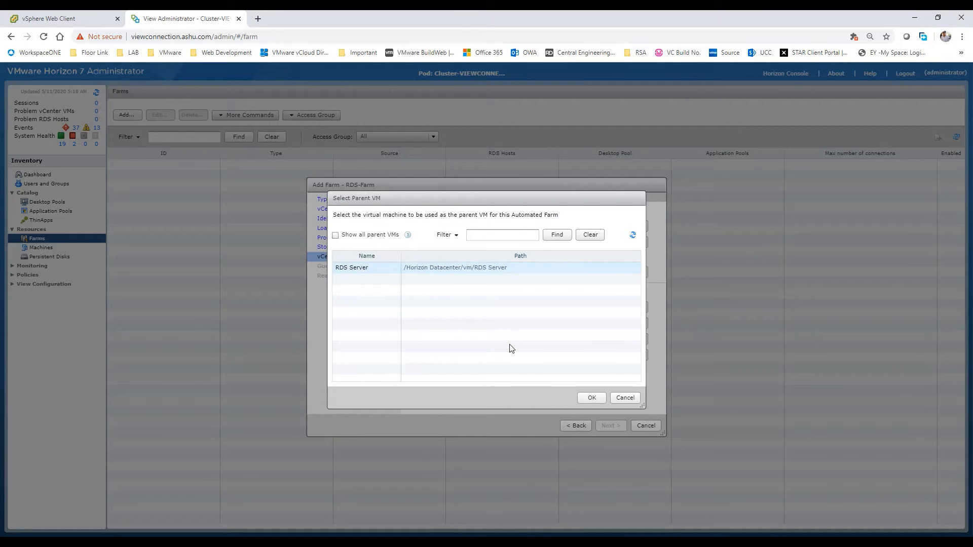
left_click(590, 397)
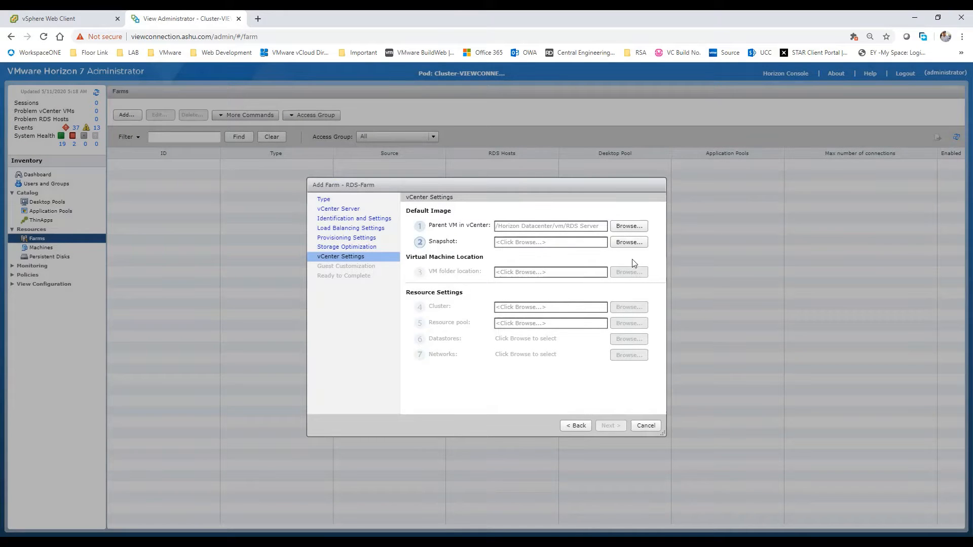
left_click(628, 242)
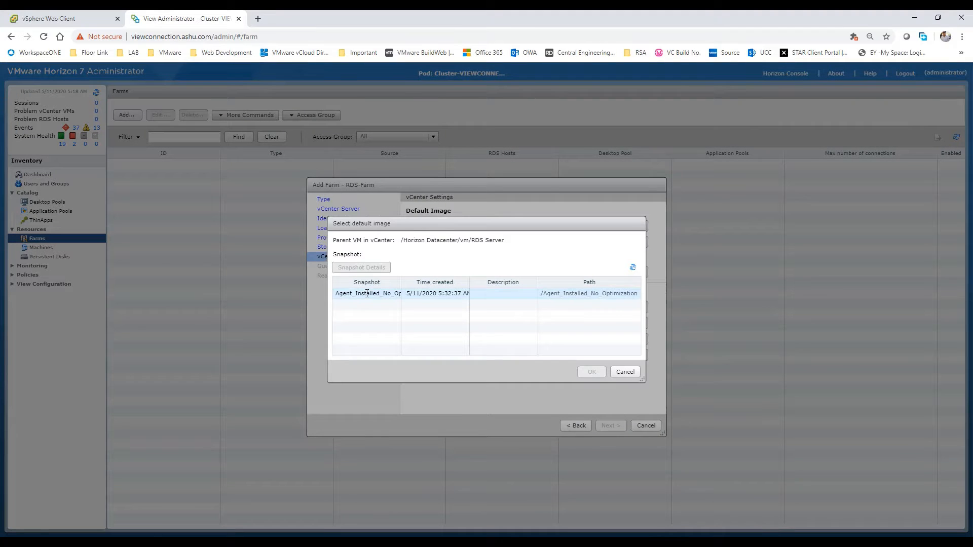
left_click(589, 371)
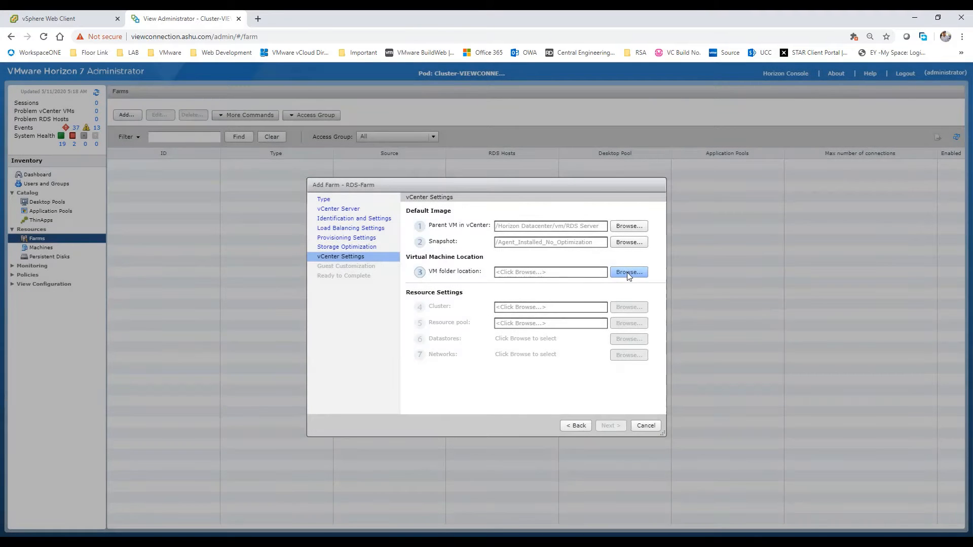
left_click(628, 272)
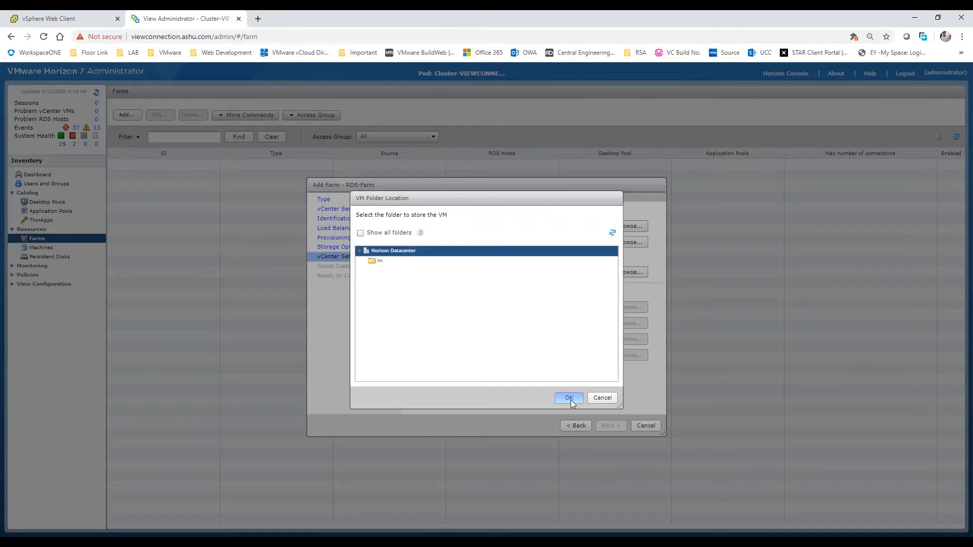
left_click(567, 397)
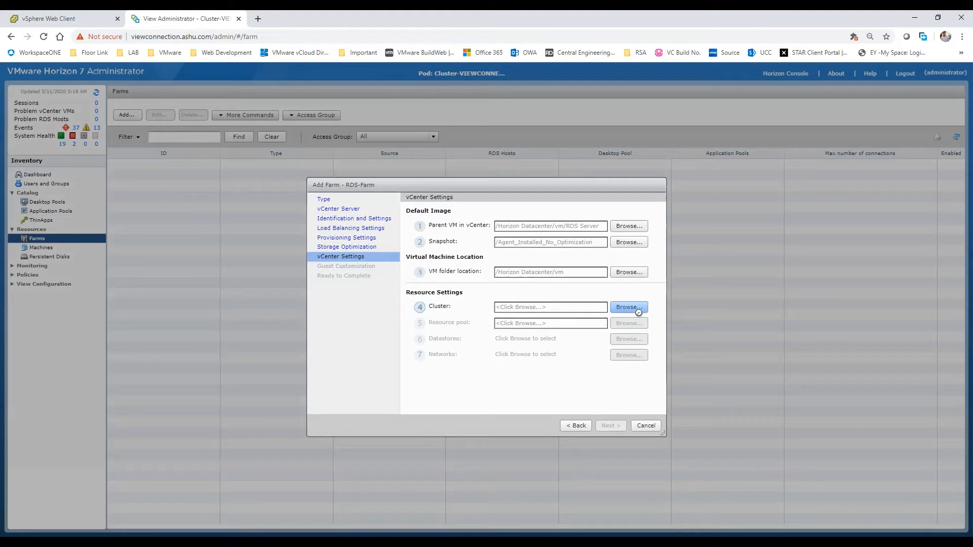
Step: Choose Horizon Cluster, its resource pool and Horizon_Datastore for the instant clones
left_click(628, 307)
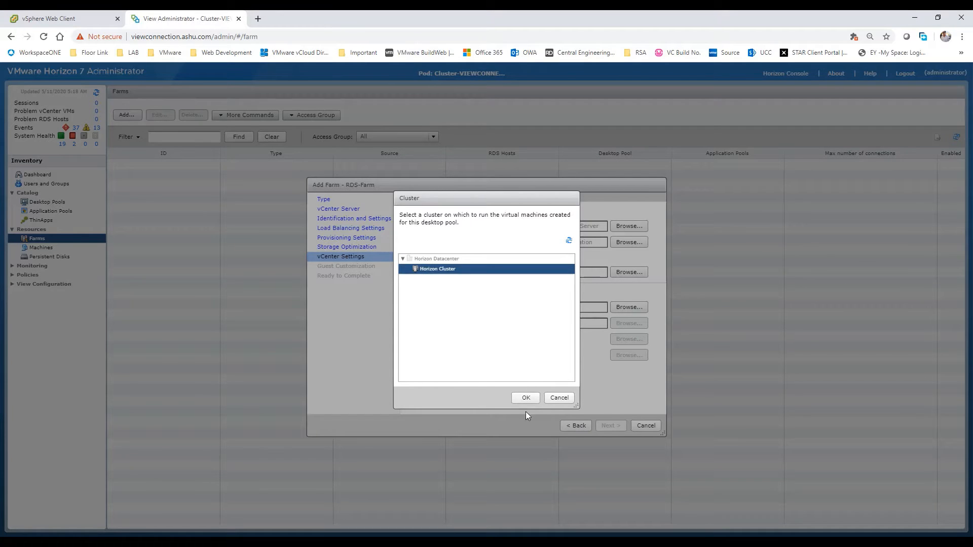
left_click(525, 398)
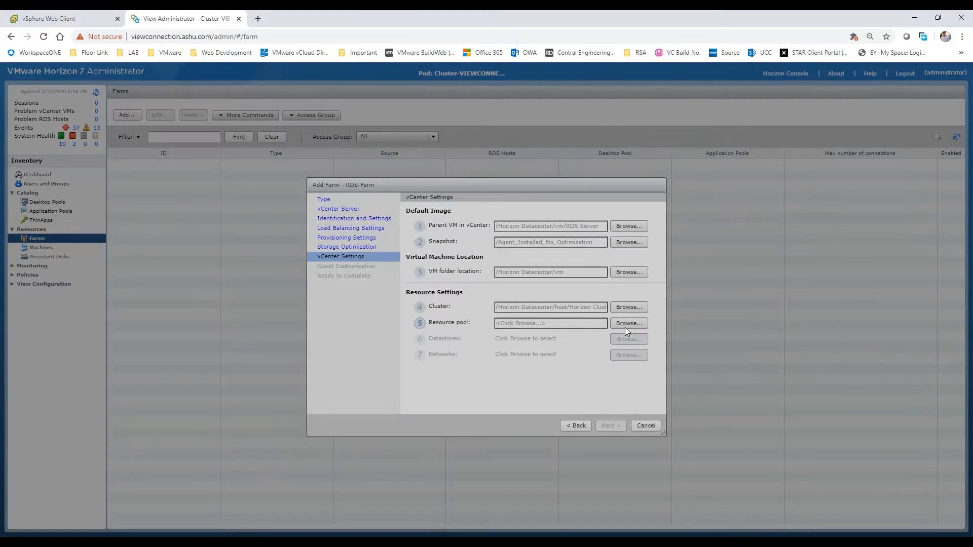
left_click(627, 322)
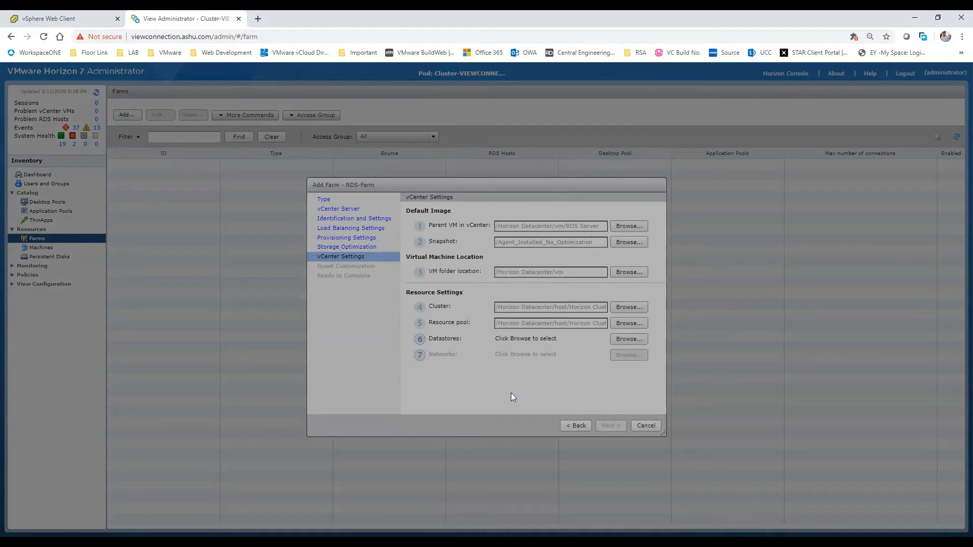
left_click(629, 338)
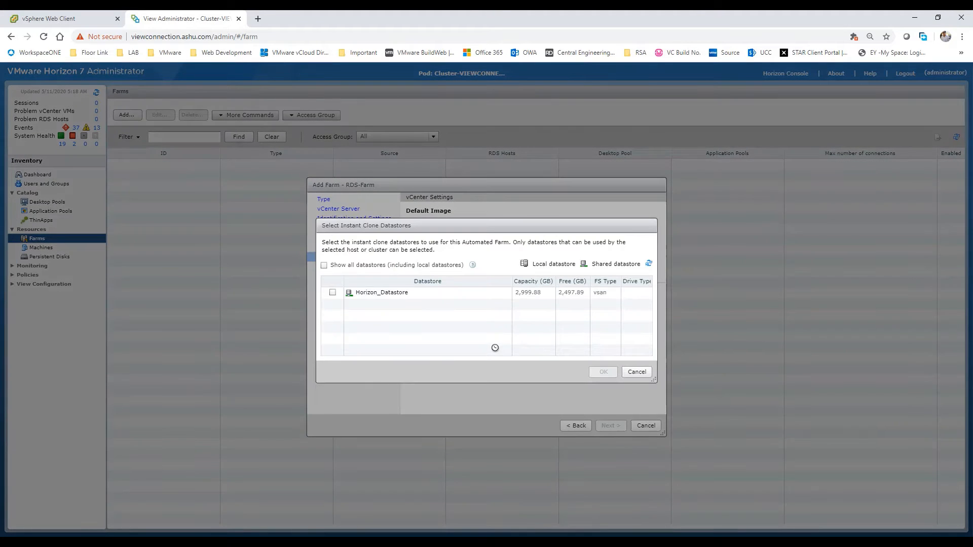
left_click(332, 292)
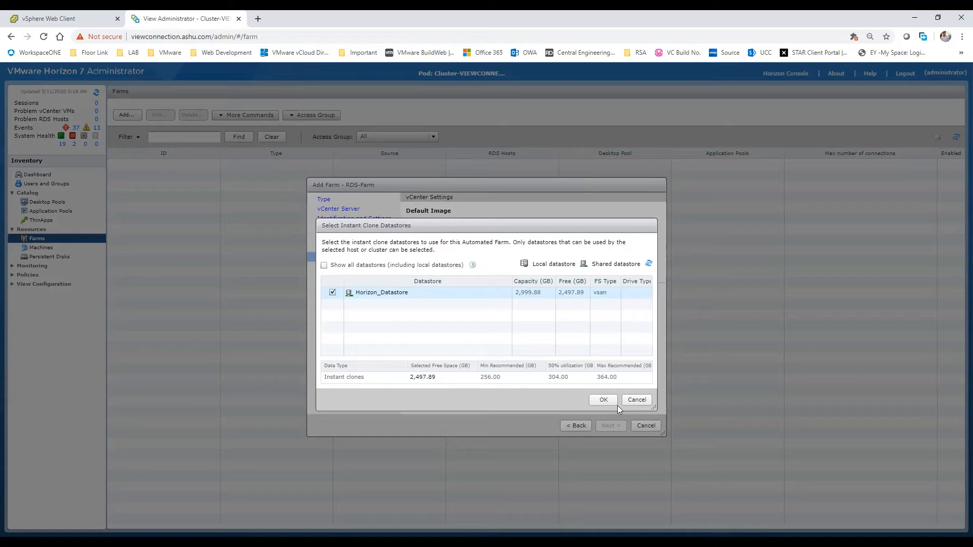
left_click(601, 399)
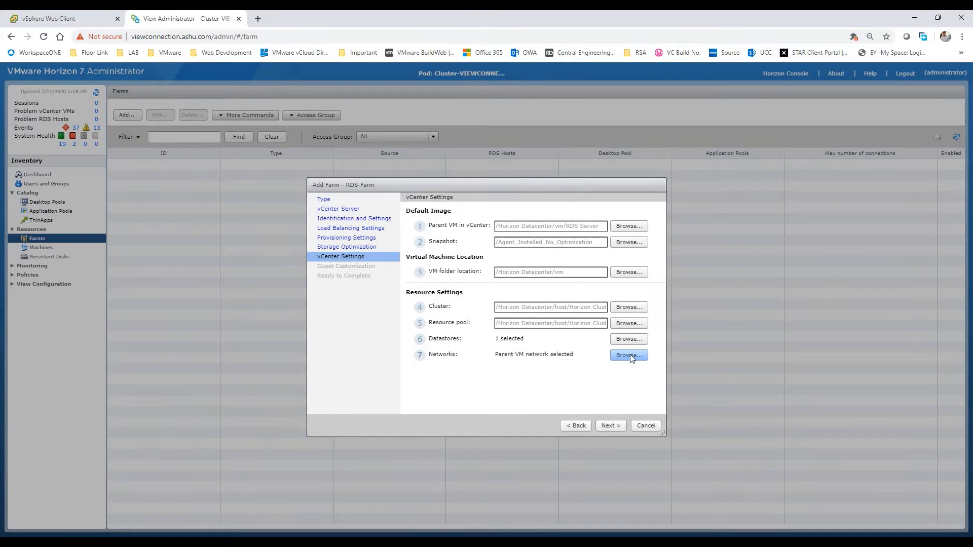
Step: Use the parent VM's network, continue to guest customization and begin choosing the AD container
left_click(627, 354)
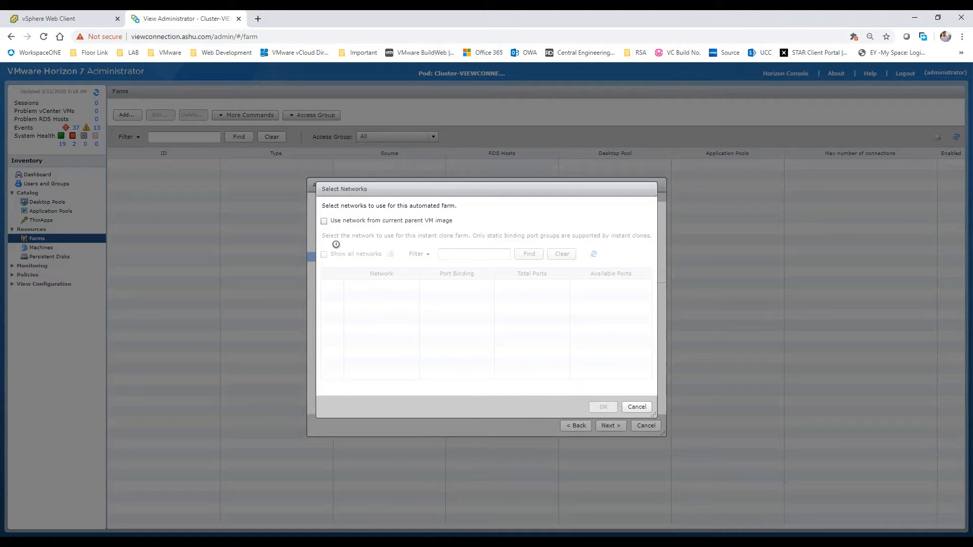
left_click(323, 219)
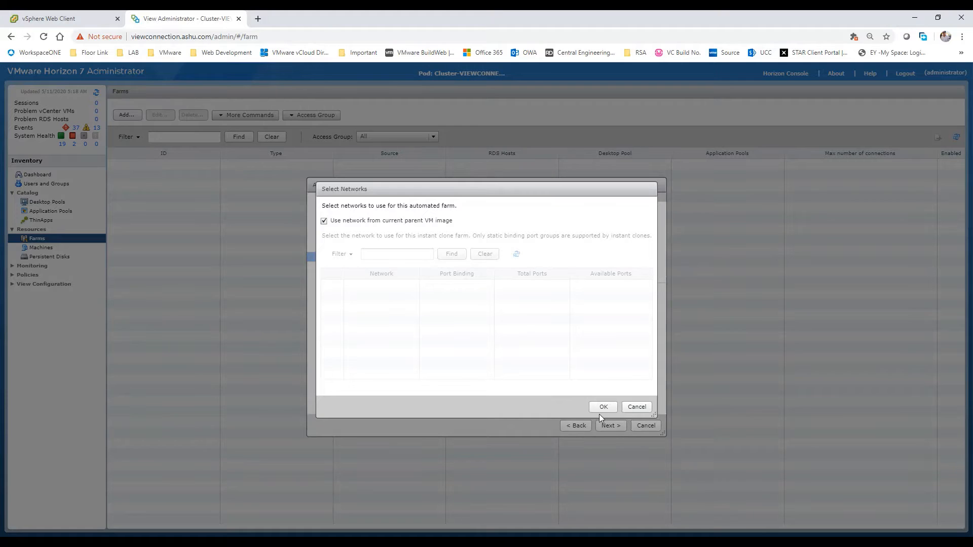
left_click(601, 407)
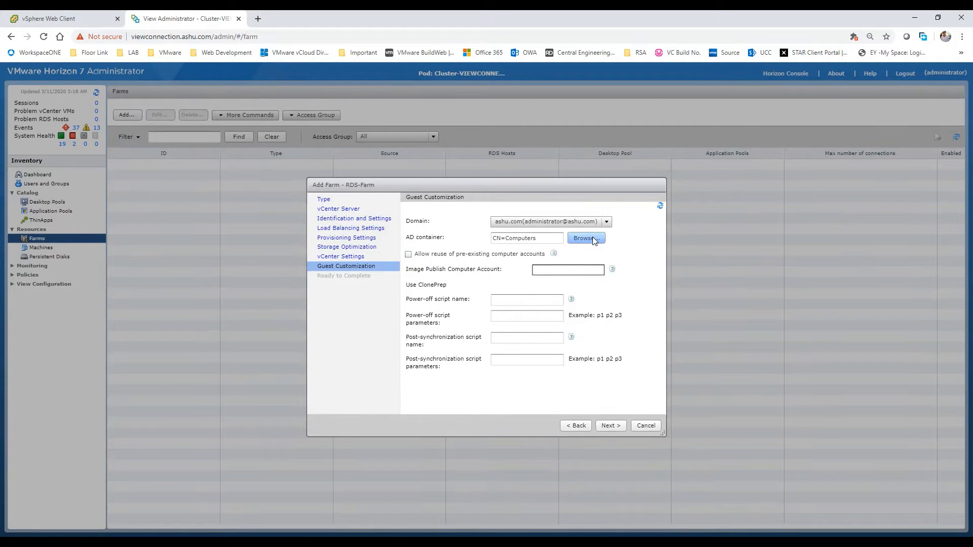
left_click(584, 238)
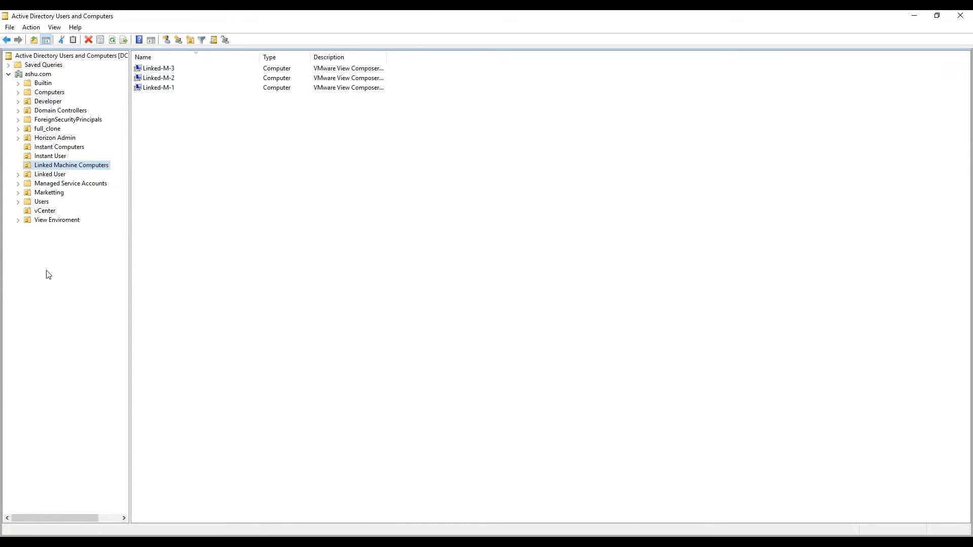
mouse_move(55, 244)
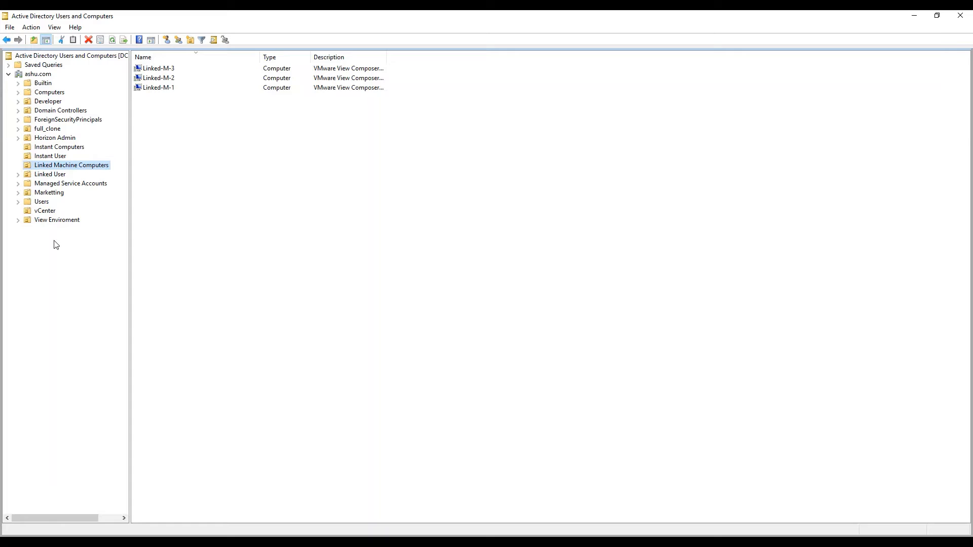
Step: Create an organizational unit named RDS_Computer under the ashu.com domain
left_click(39, 74)
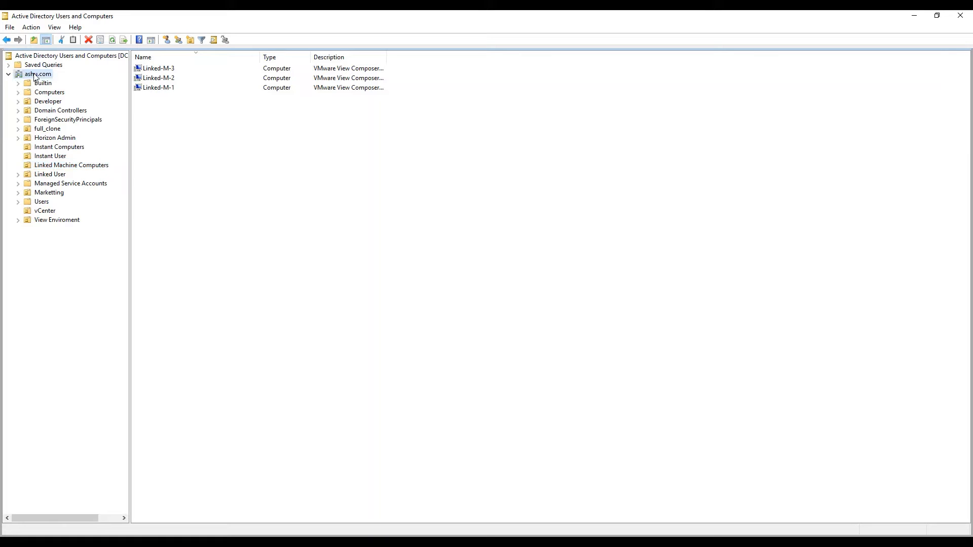
right_click(35, 73)
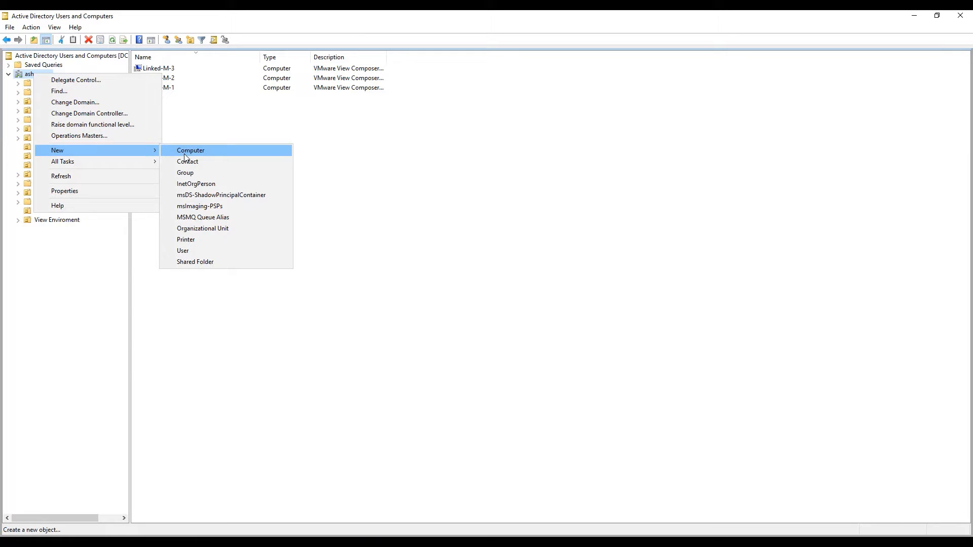
left_click(203, 228)
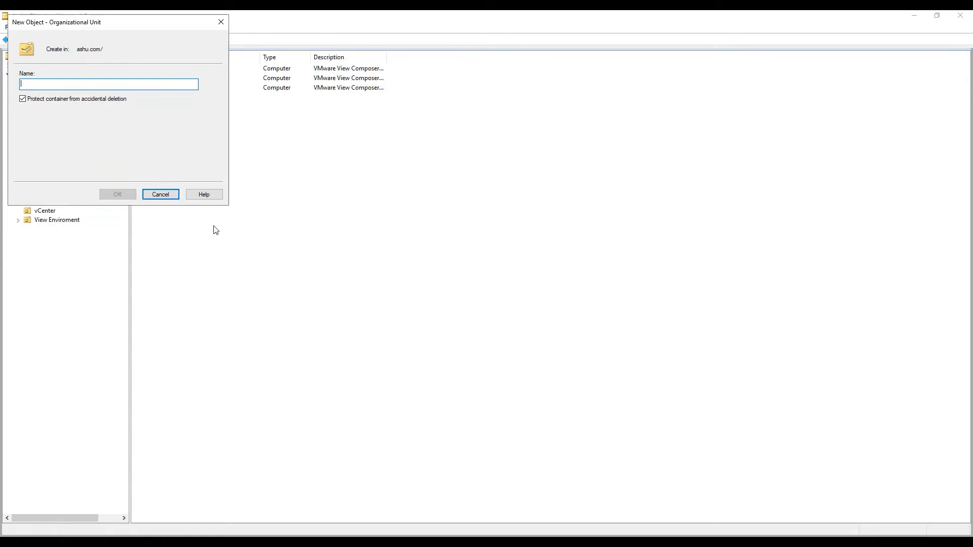
type("RDS_C")
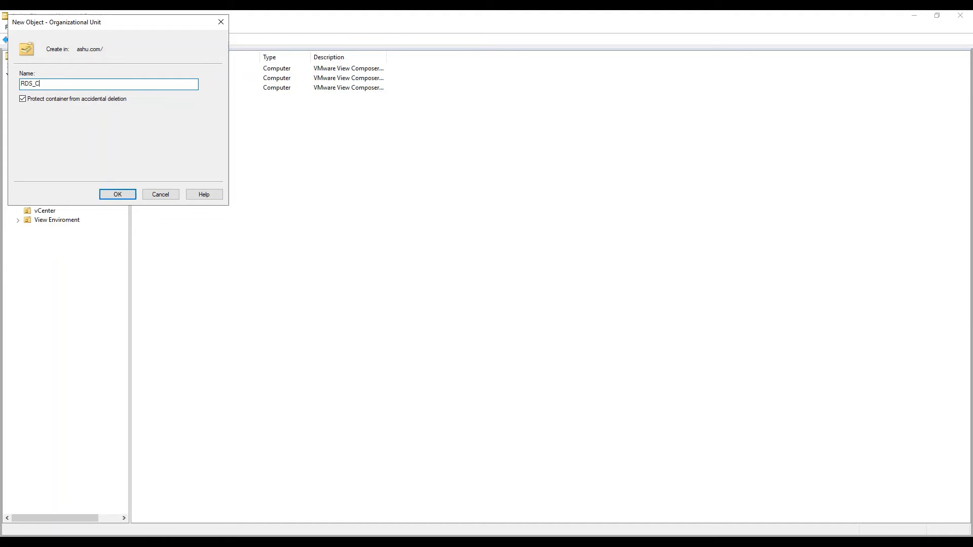
type("om")
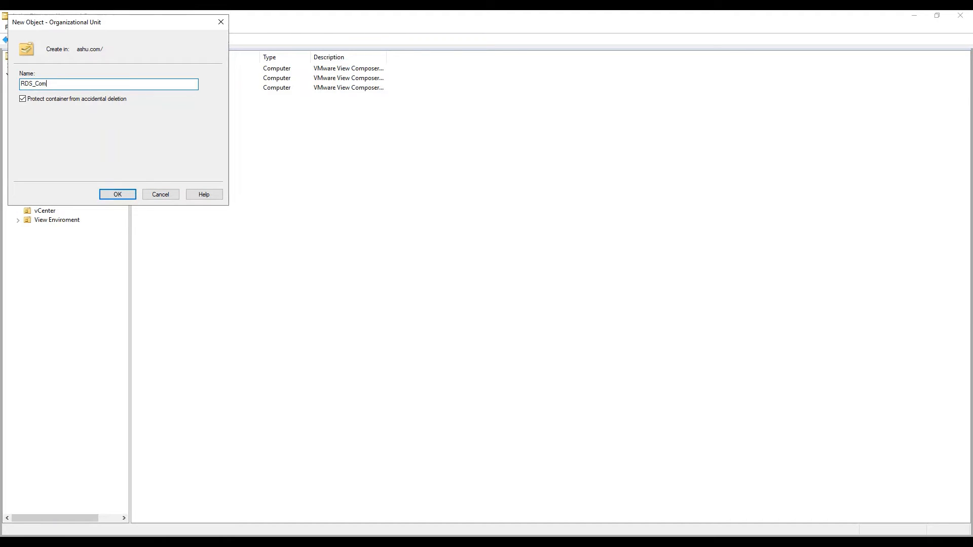
type("puter")
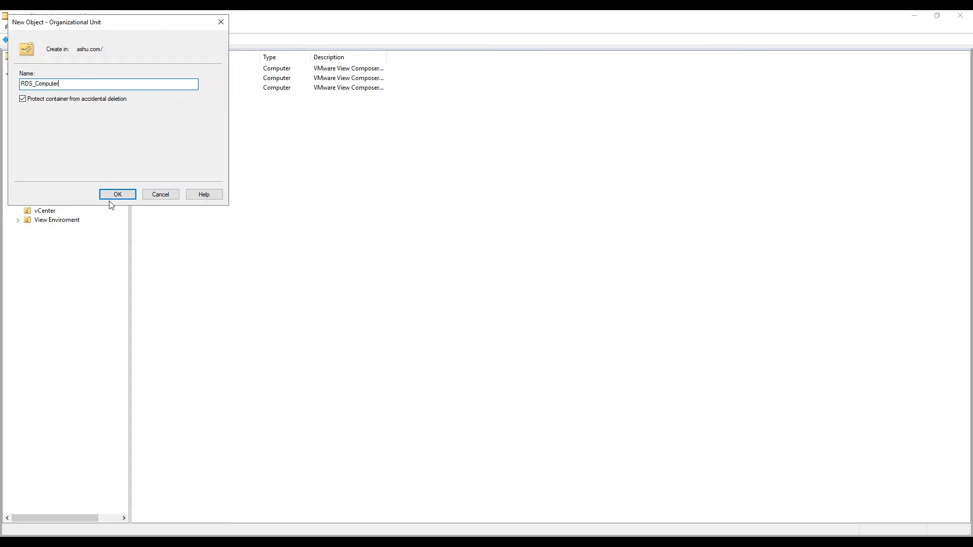
left_click(118, 194)
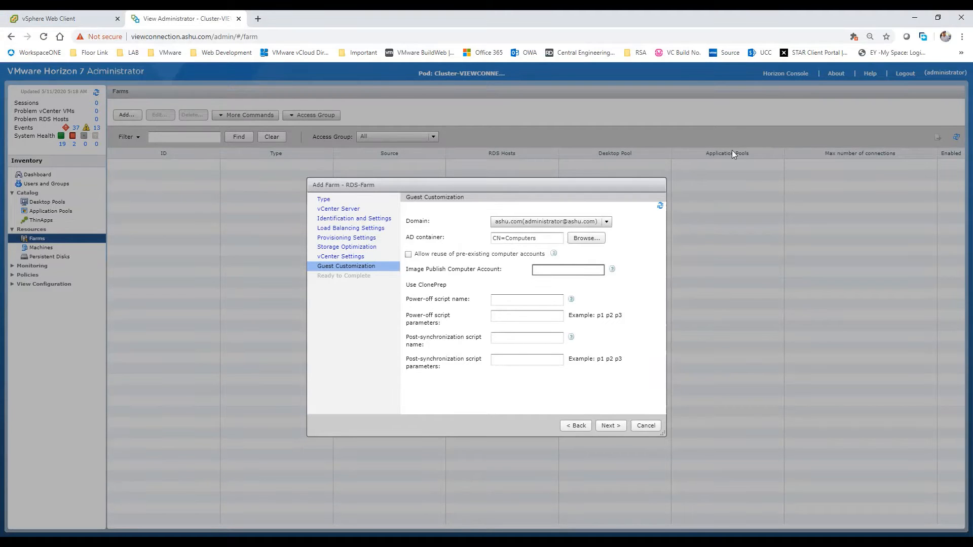
Step: Set OU=RDS_Computer as the AD container, allow reuse of pre-existing computer accounts, and reach the summary
left_click(584, 237)
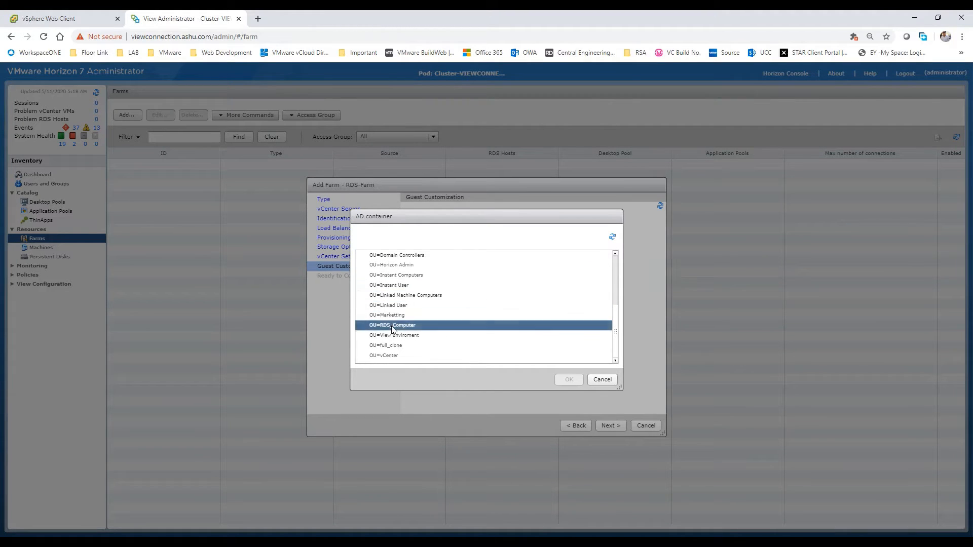
left_click(567, 379)
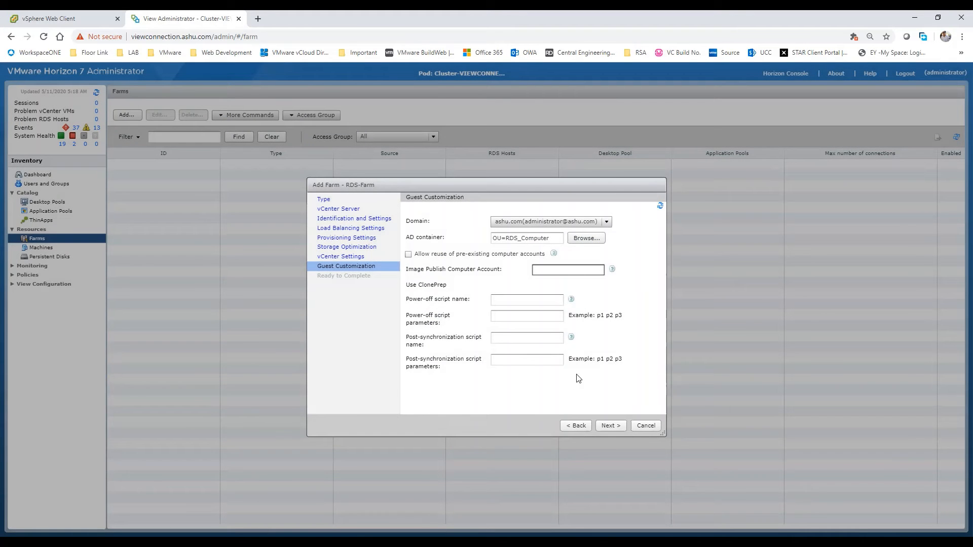
left_click(409, 254)
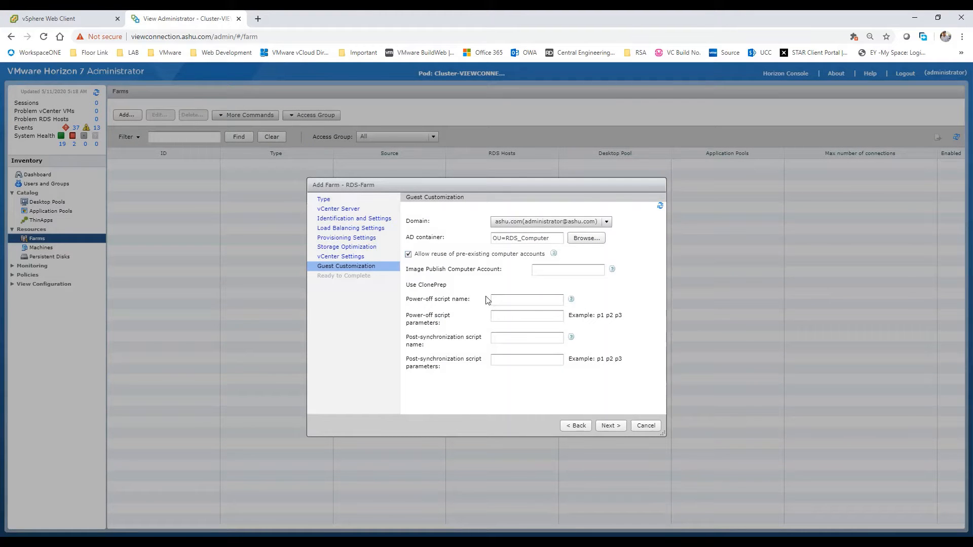
left_click(609, 424)
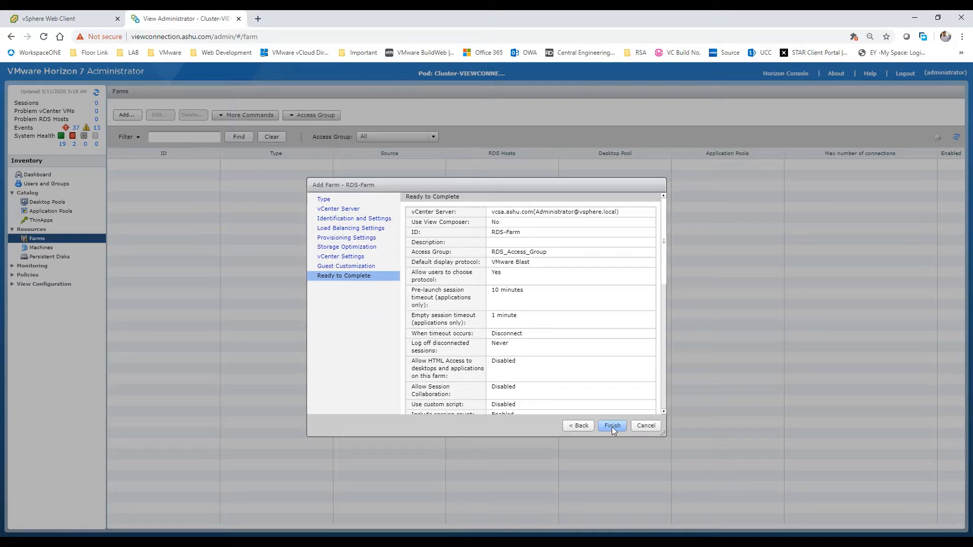
Step: Review the Ready to Complete page, finish creating RDS-Farm and view its RDS Hosts list
scroll("down", 3)
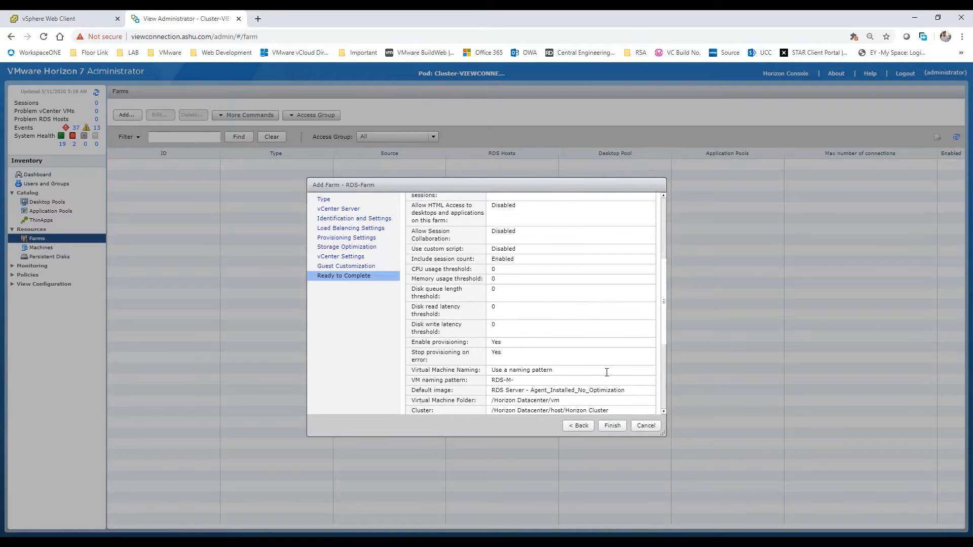
scroll("down", 3)
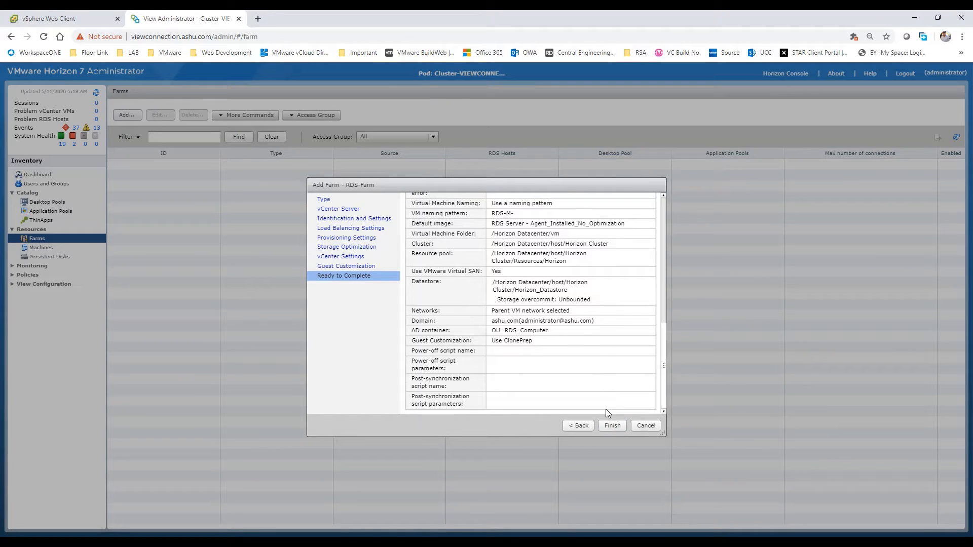
left_click(611, 425)
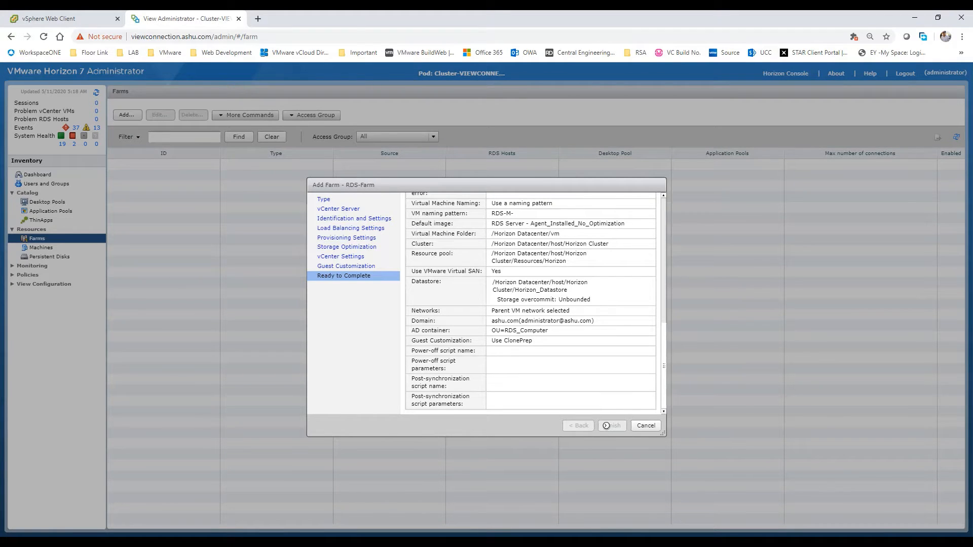
left_click(610, 425)
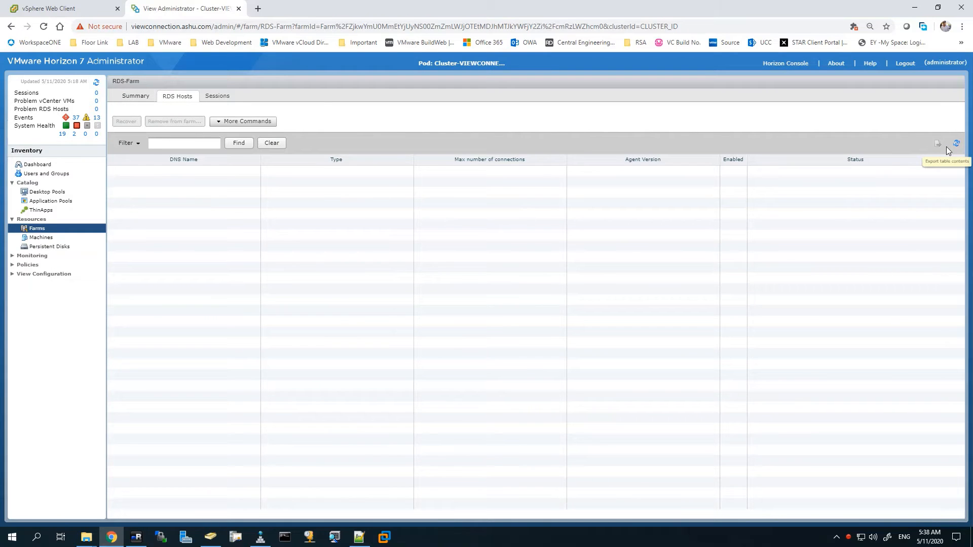
mouse_move(948, 148)
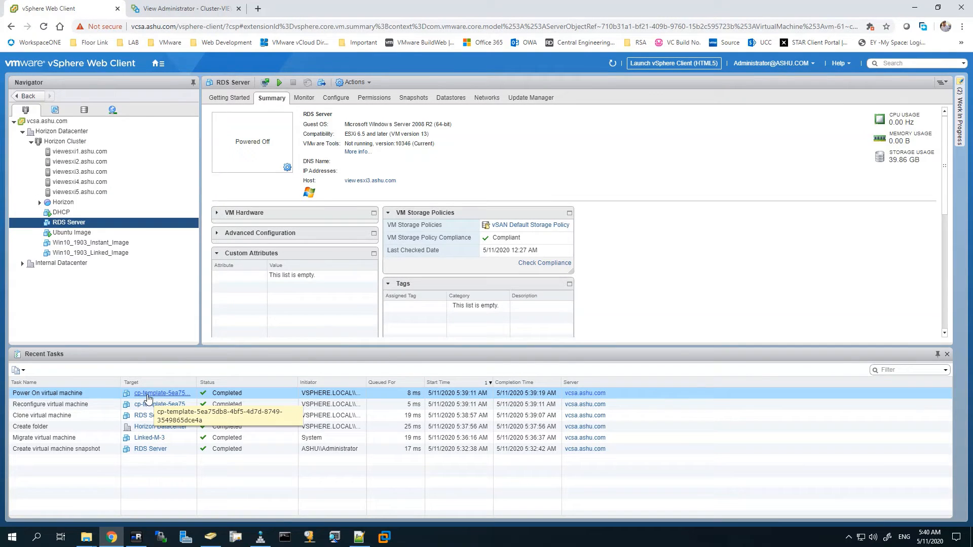
Step: Go to the newly powered-on cp-template VM and launch its web console
left_click(183, 8)
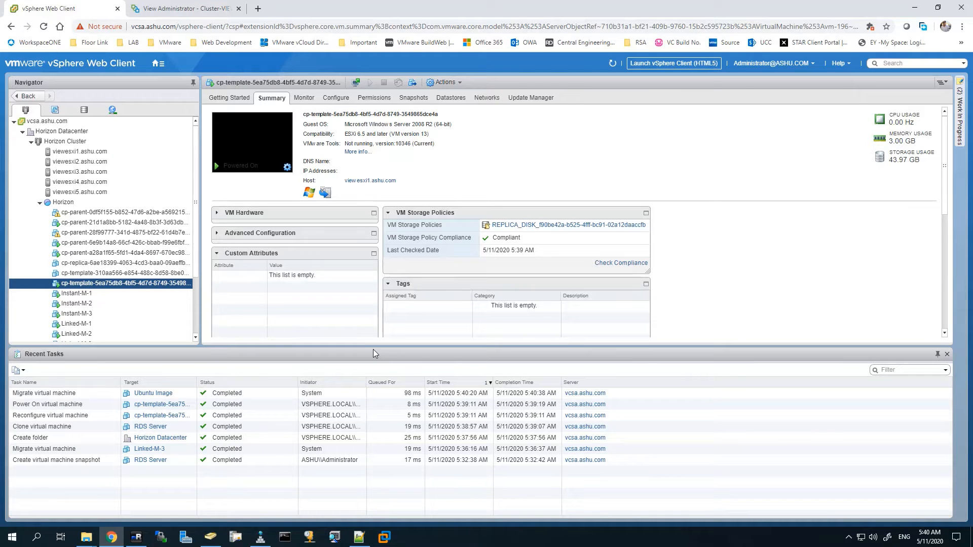
left_click(252, 142)
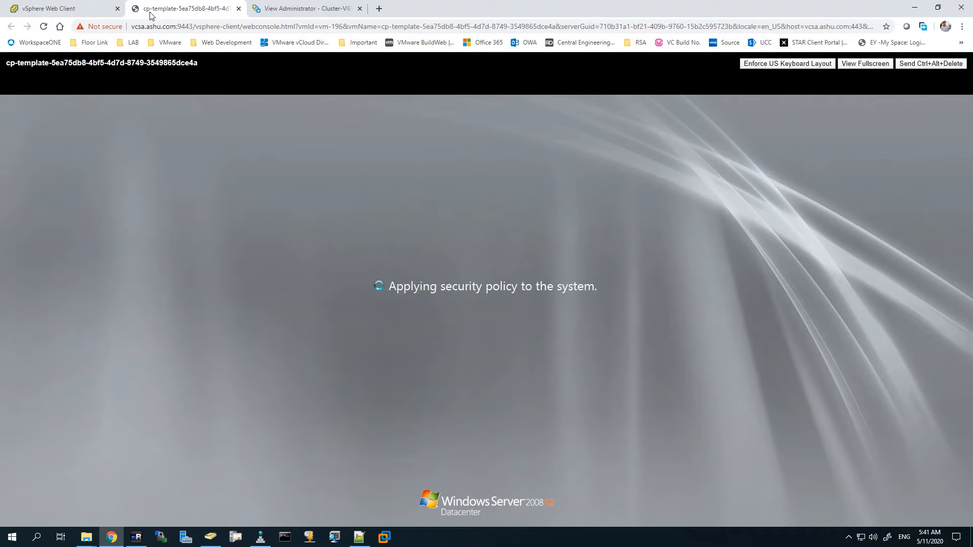
Step: Switch to the cp-template console tab and watch Windows Server boot
left_click(58, 8)
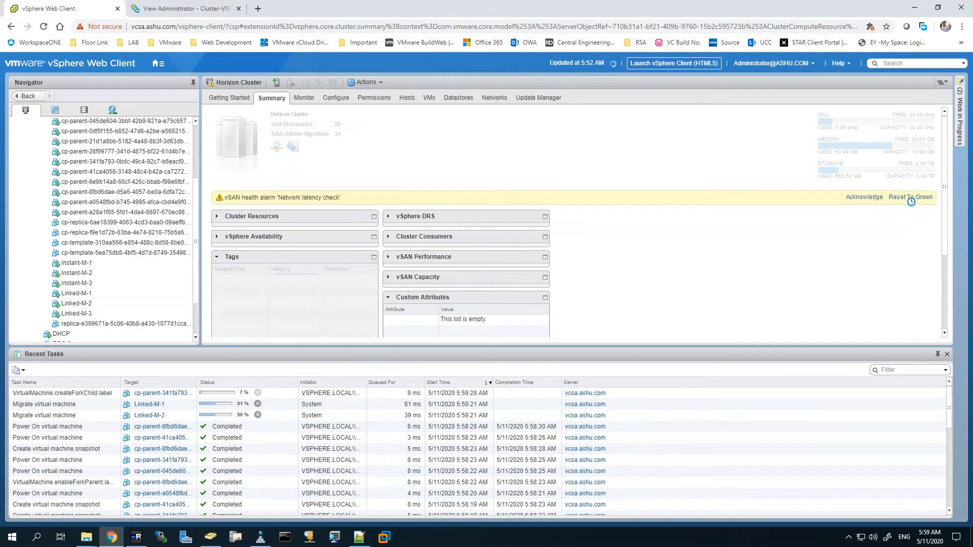
Step: Refresh the RDS-M-1 VM to see it Powered On, then return to View Administrator
left_click(72, 323)
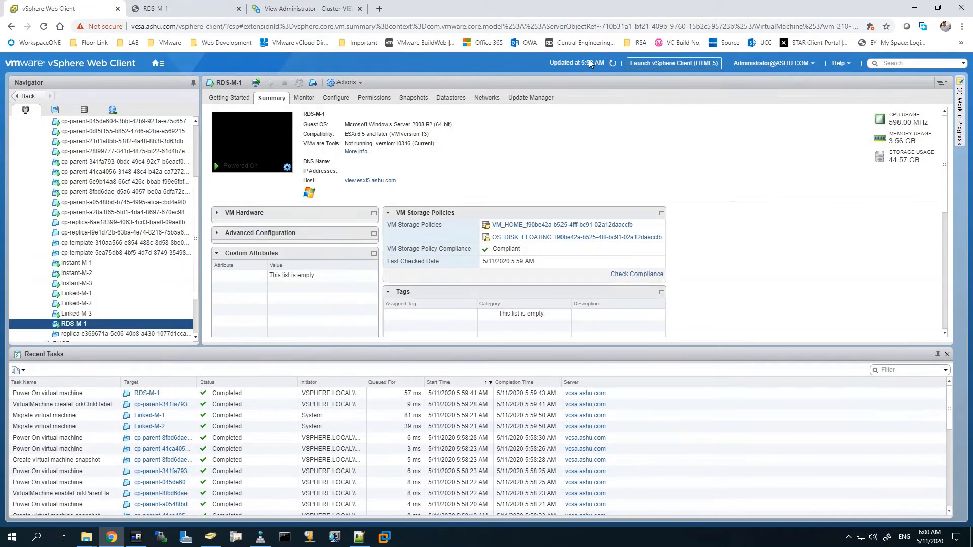
left_click(209, 537)
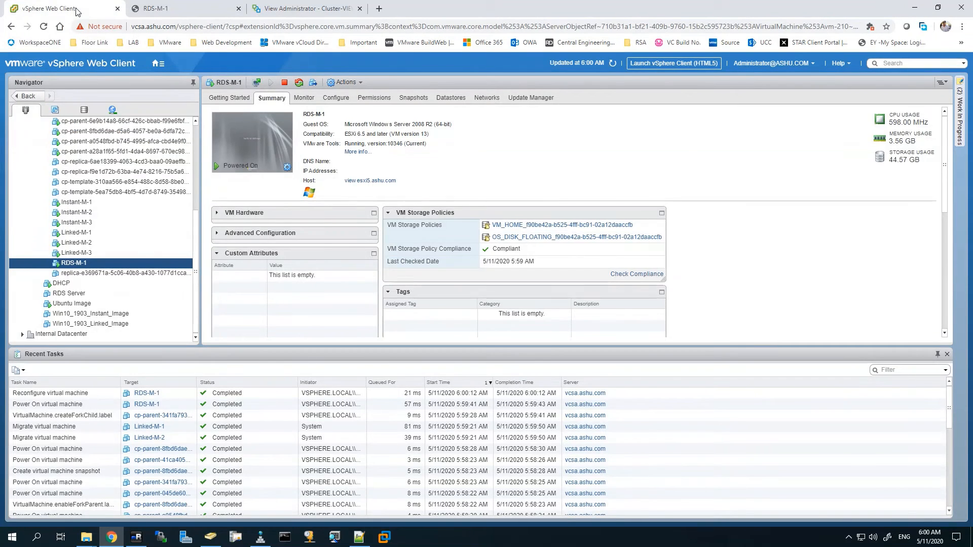
left_click(304, 8)
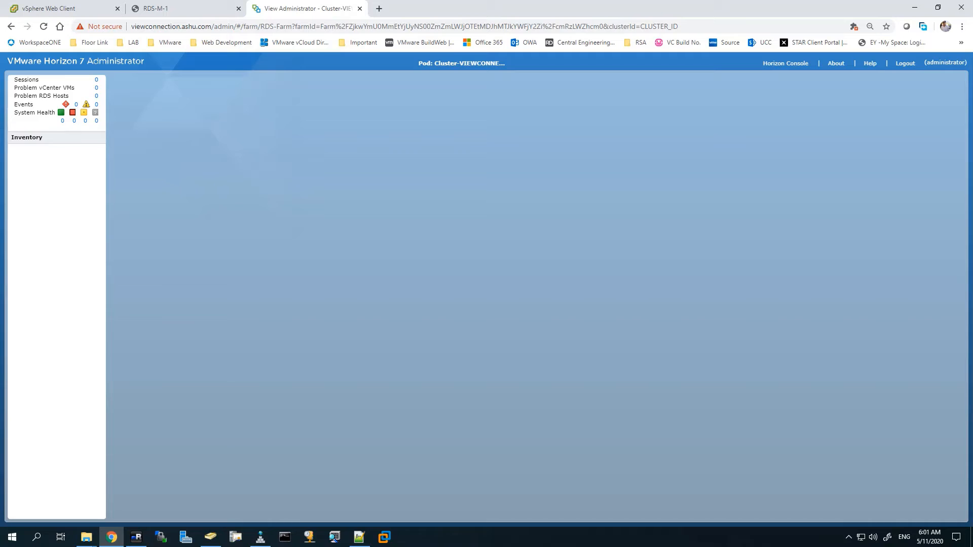
Step: Check RDS-Farm's RDS Hosts list for rds-m-1.ashu.com as Available, then expand Catalog
left_click(37, 200)
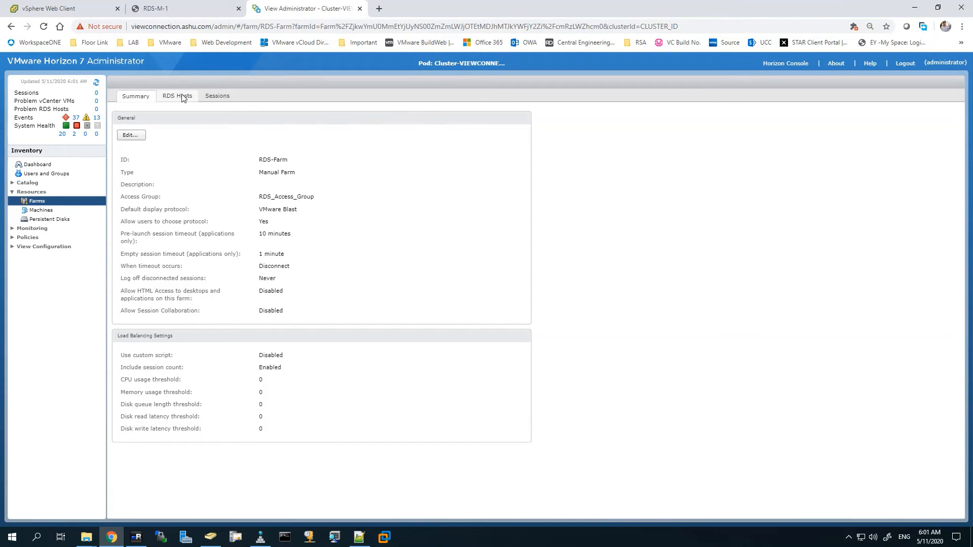
left_click(176, 96)
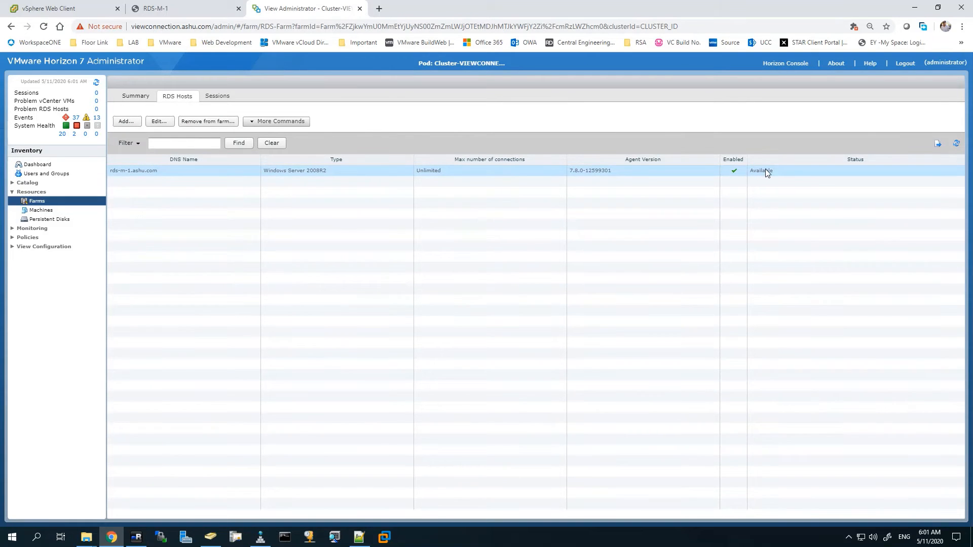
mouse_move(289, 164)
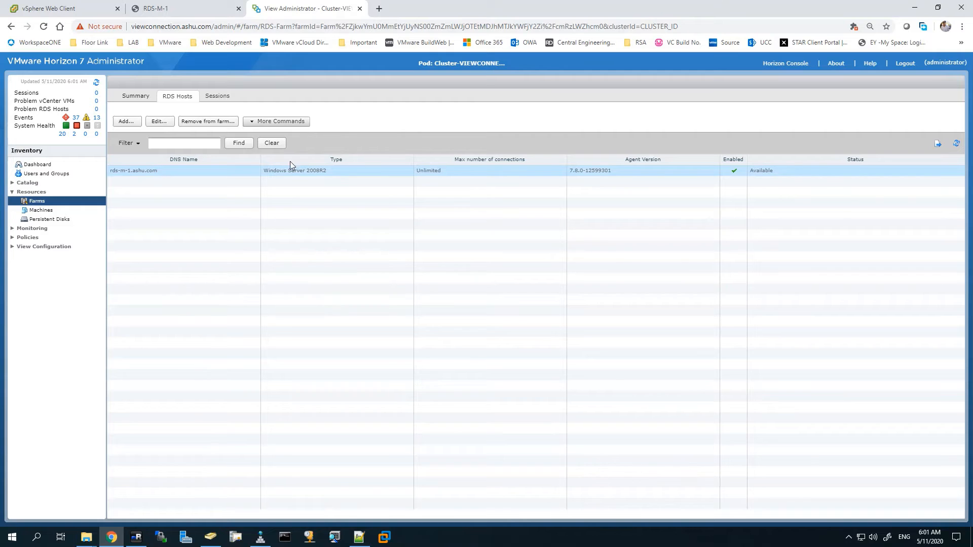
mouse_move(256, 176)
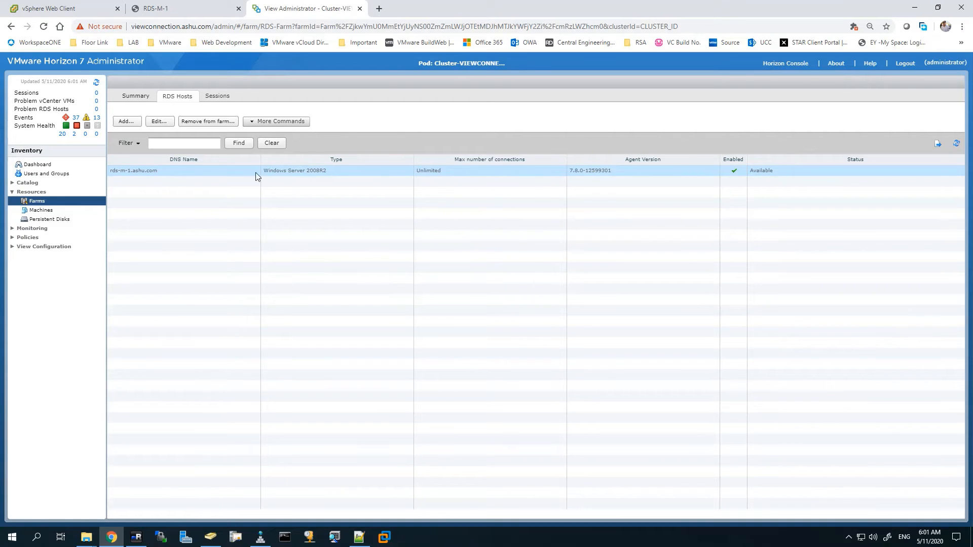
left_click(135, 96)
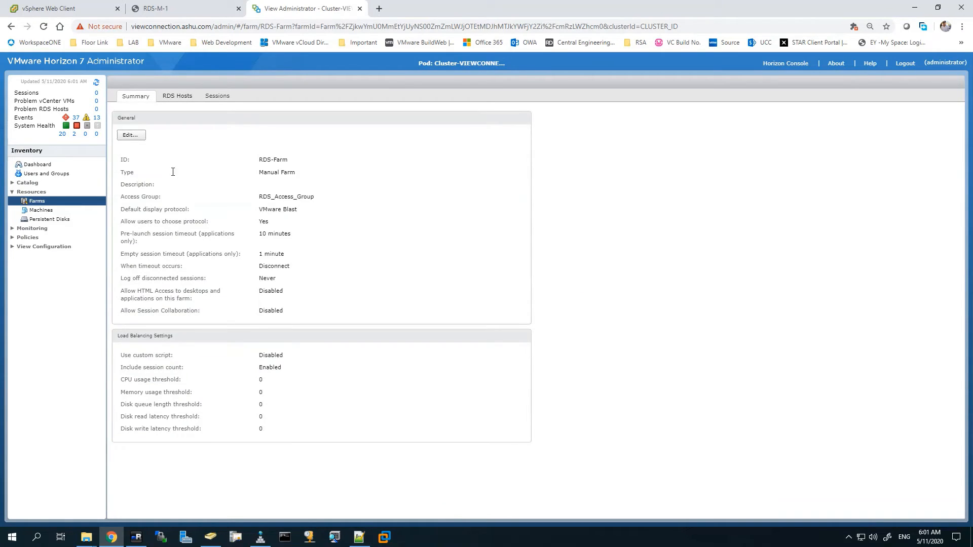
mouse_move(291, 378)
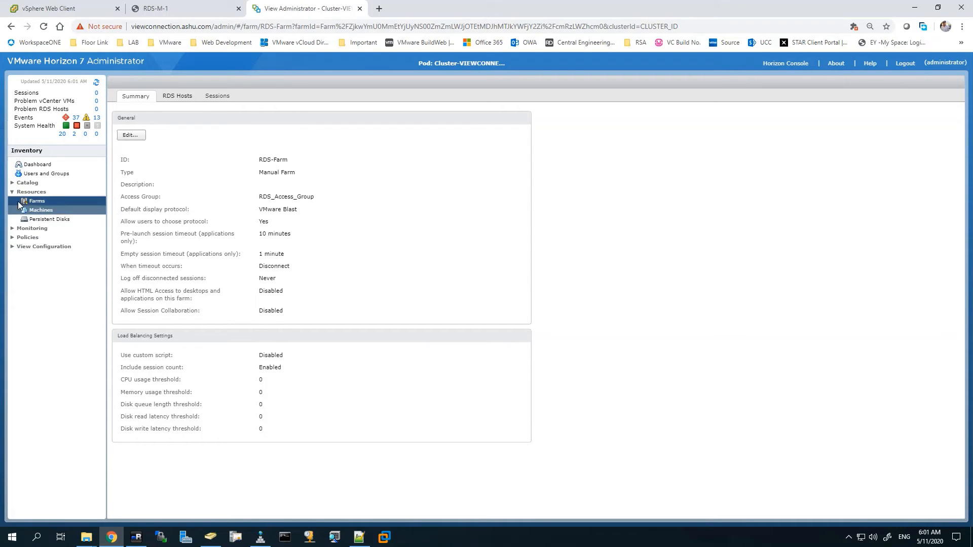
left_click(27, 182)
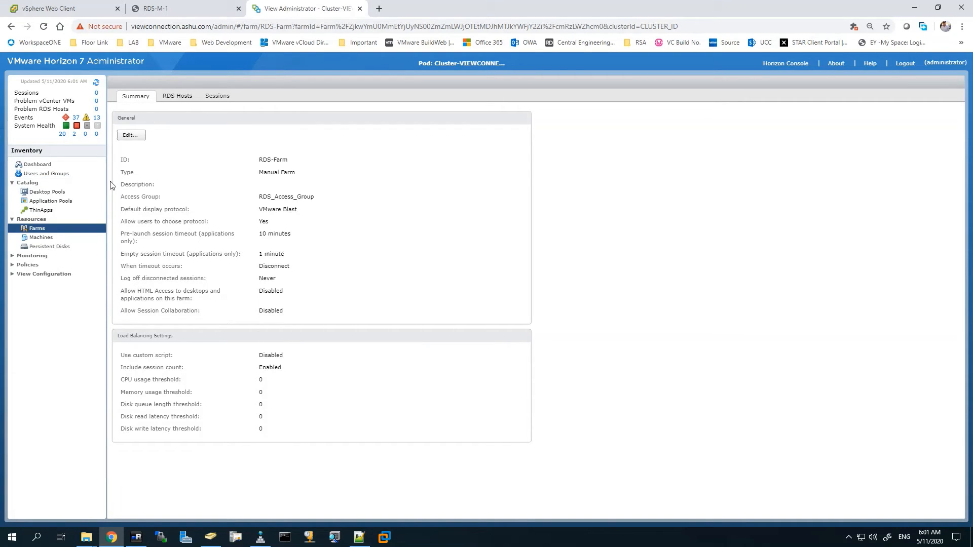
mouse_move(492, 319)
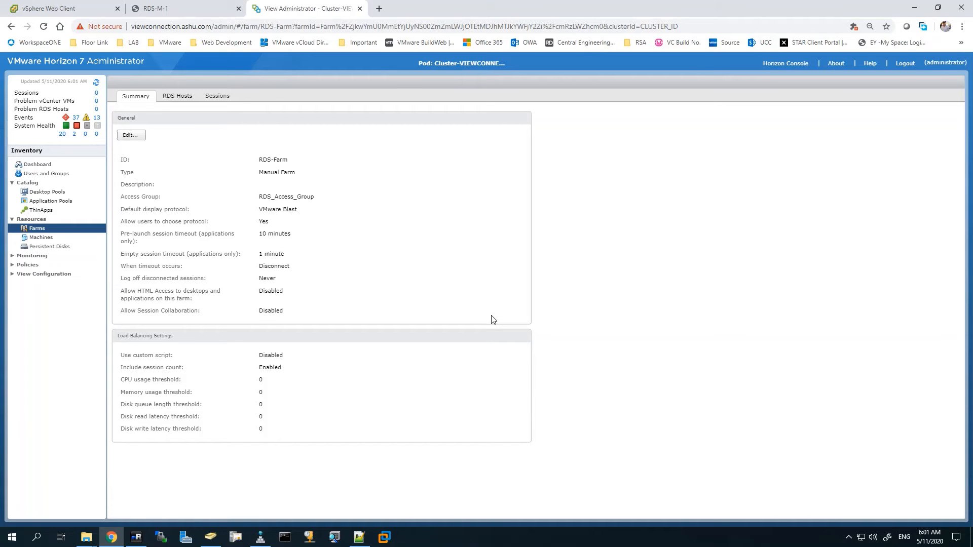
mouse_move(50, 201)
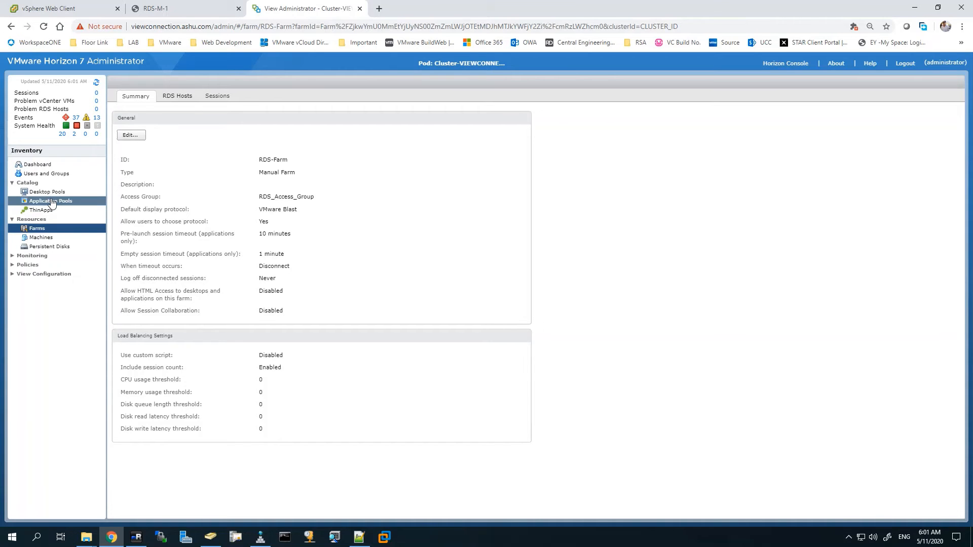
Step: Begin adding a new application pool from the Application Pools list
left_click(51, 201)
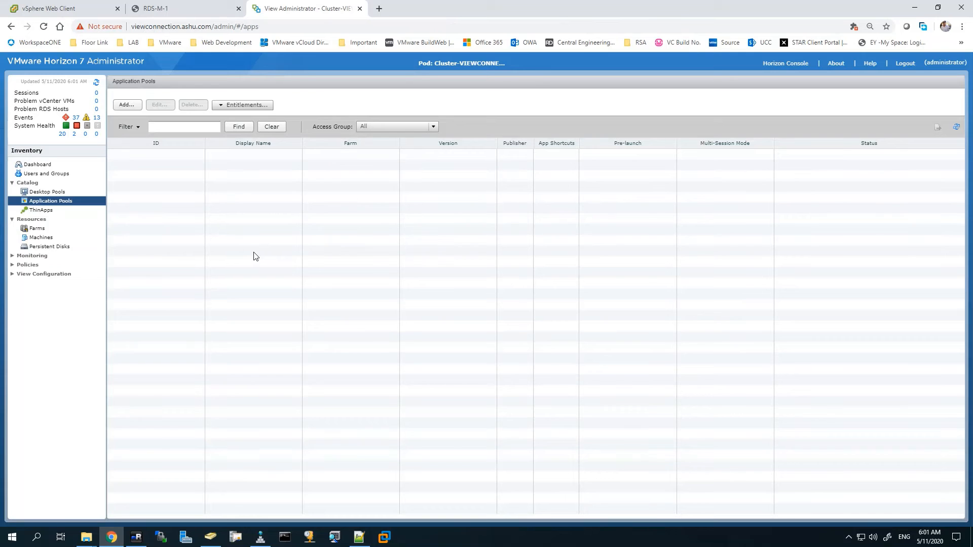
mouse_move(128, 105)
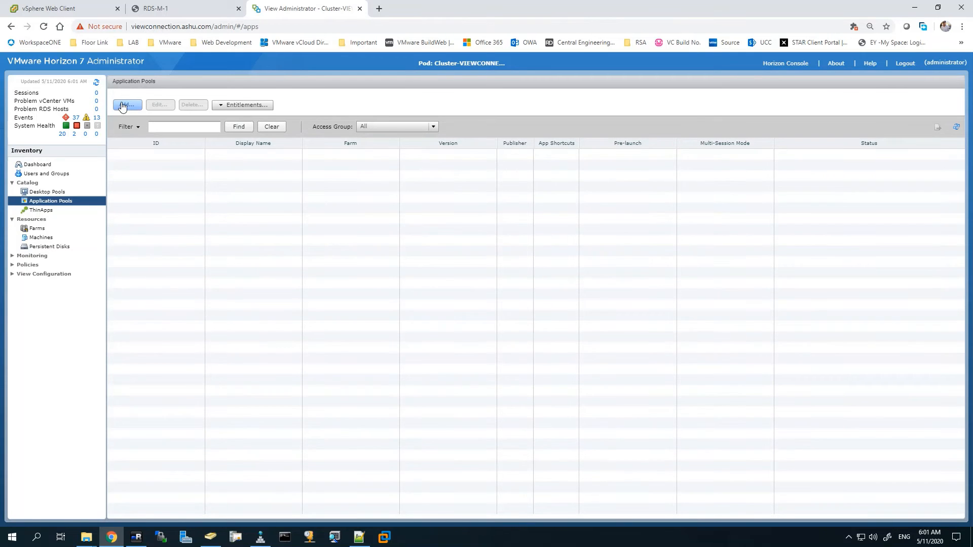
left_click(128, 104)
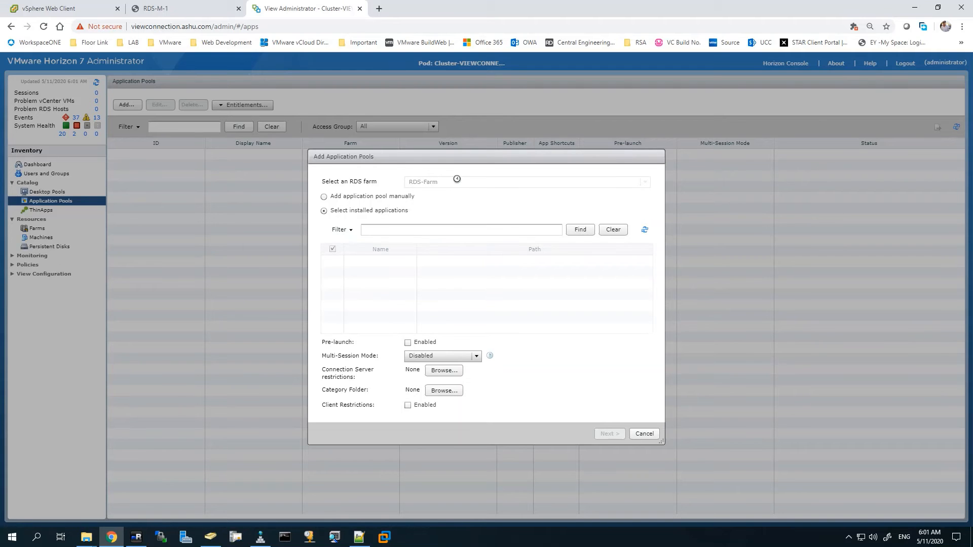
Step: Select Paint, Command Prompt and Notepad from RDS-Farm's installed applications
left_click(323, 211)
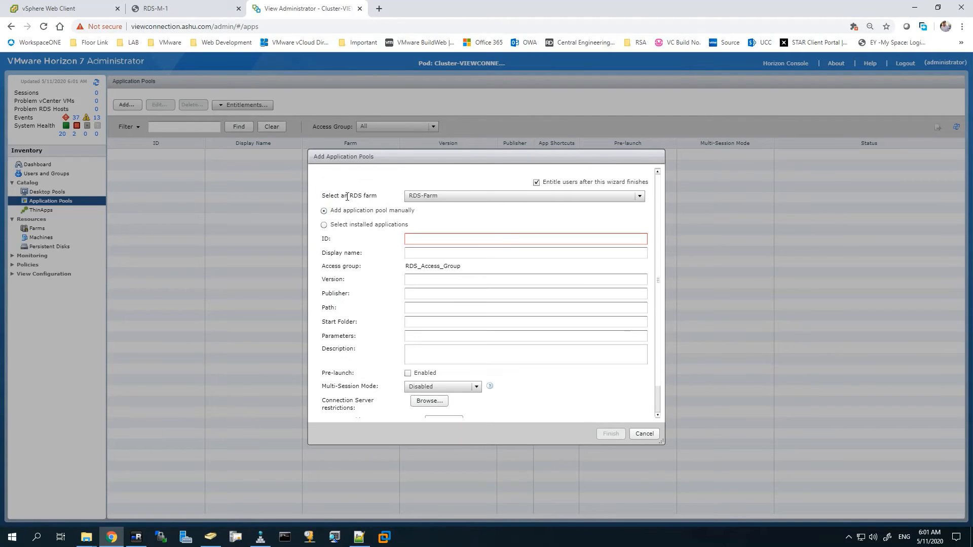
left_click(323, 225)
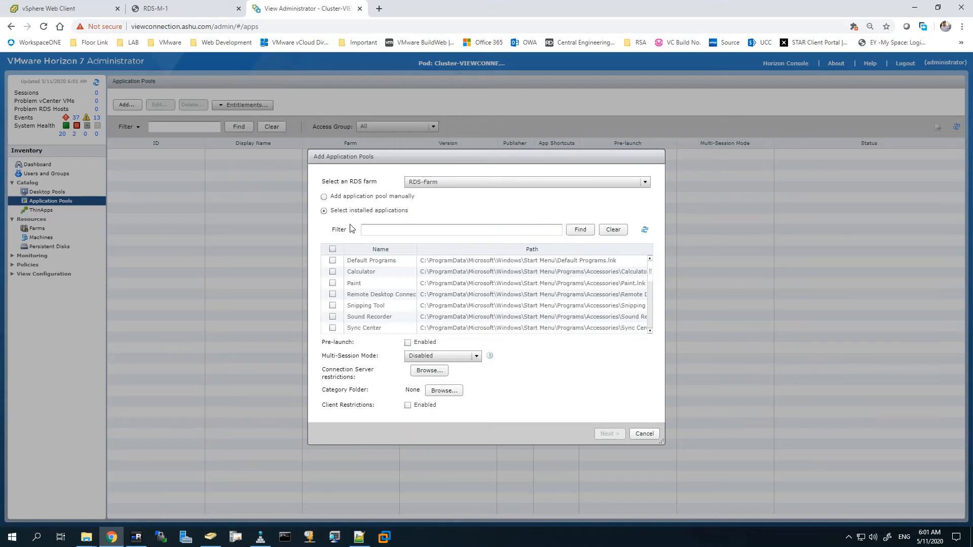
left_click(379, 272)
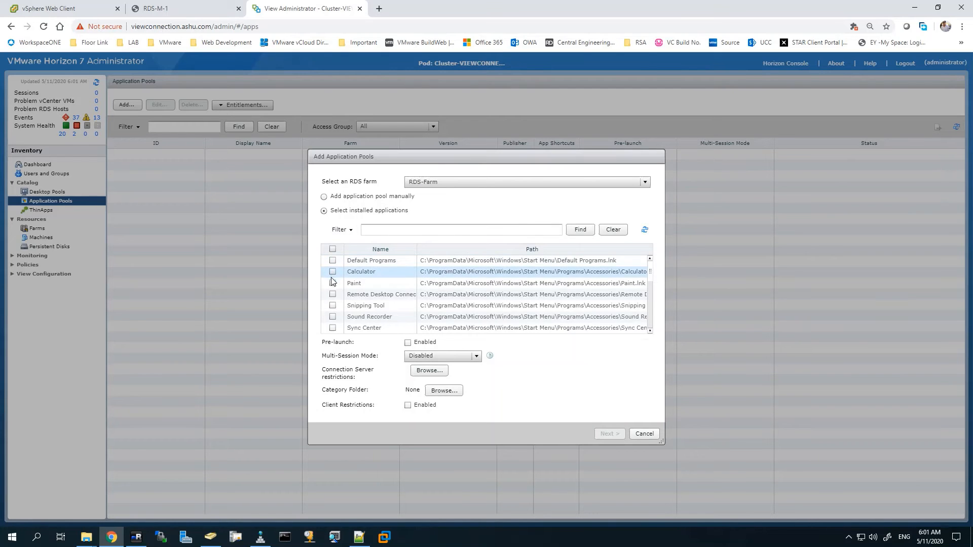
left_click(332, 282)
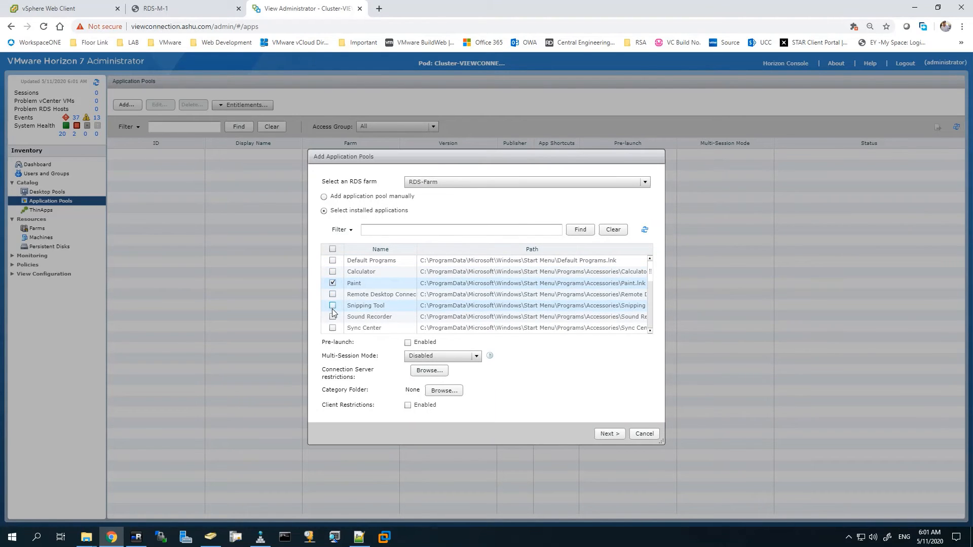
scroll("down", 3)
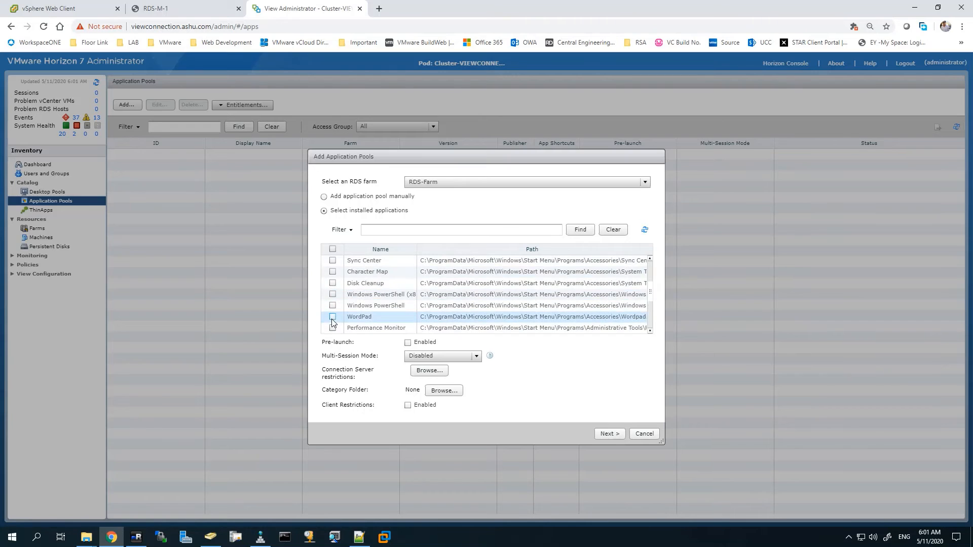
scroll("down", 3)
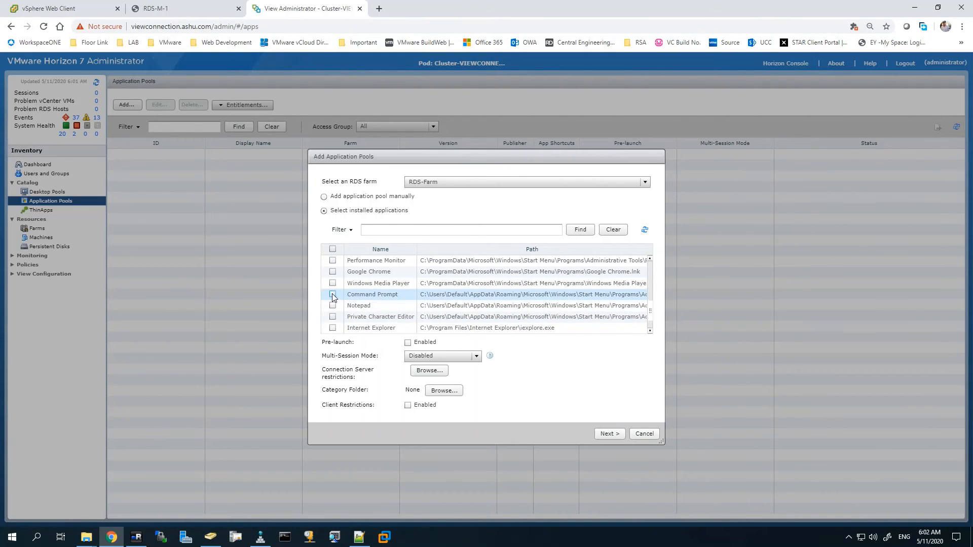
left_click(333, 294)
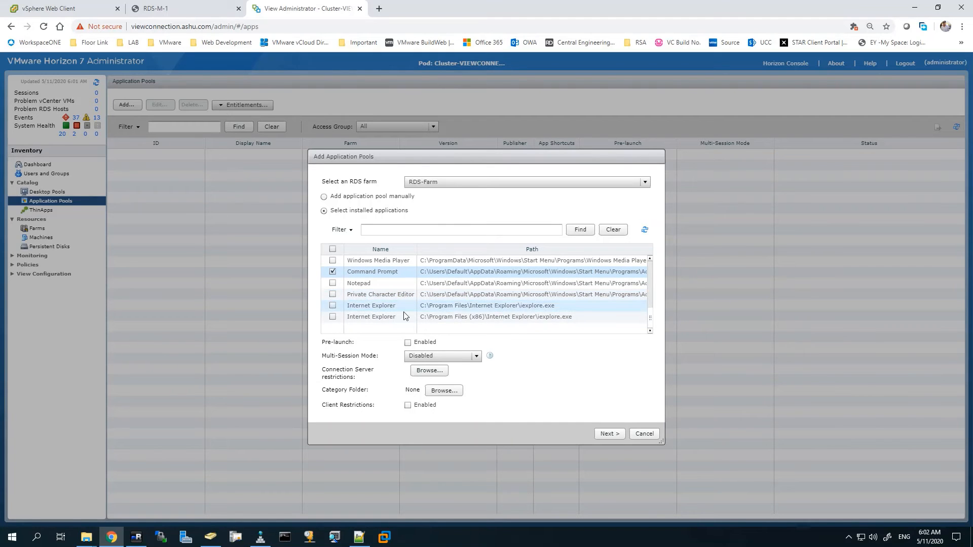
left_click(332, 283)
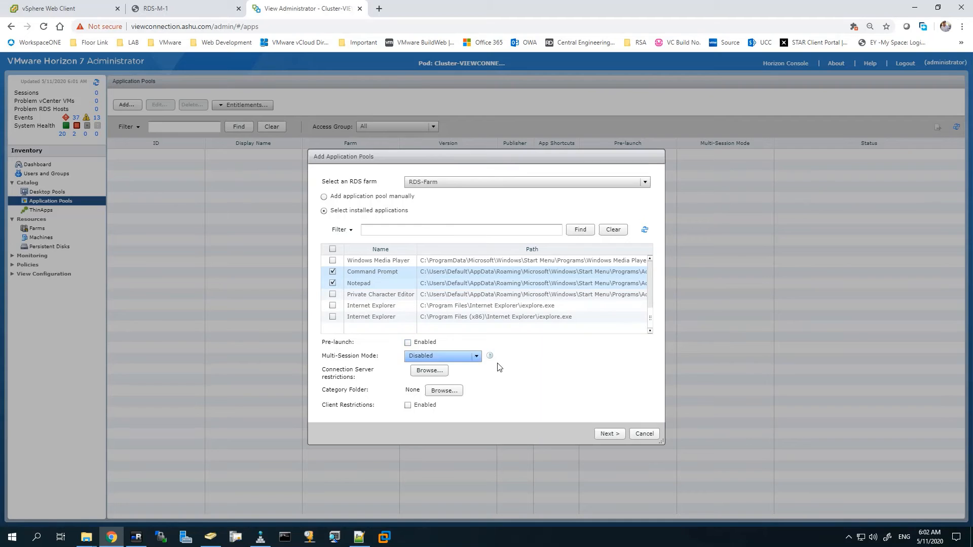
mouse_move(540, 382)
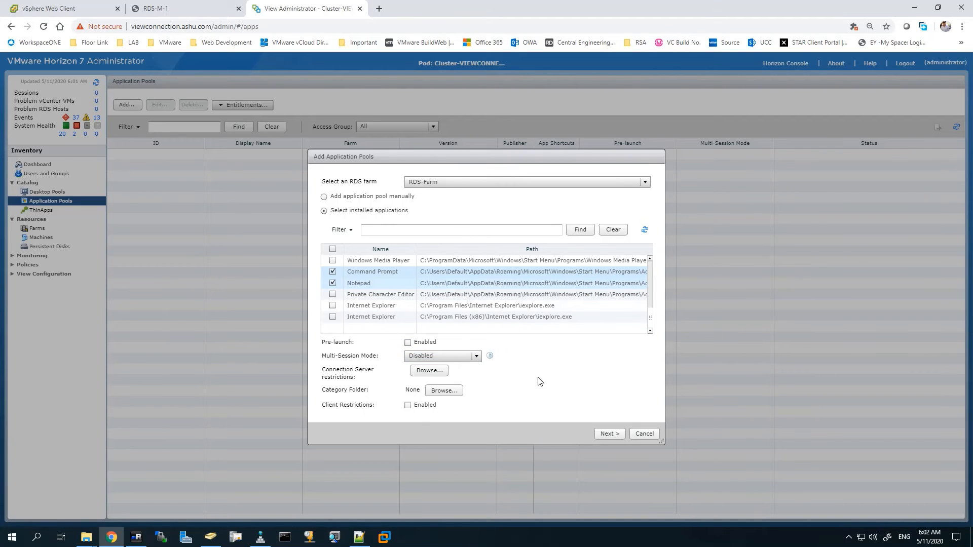
Step: Proceed to the ID and Display Name review page for the three applications
left_click(609, 433)
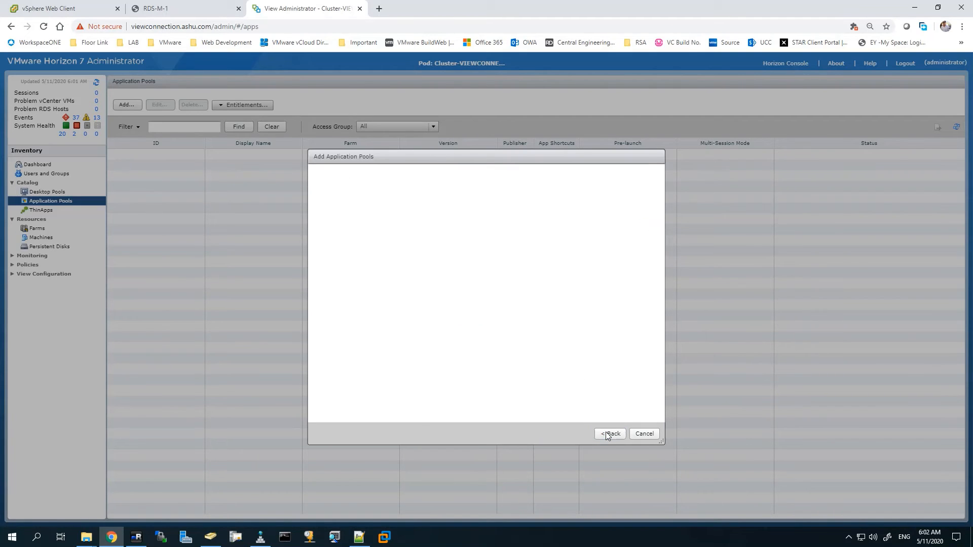
left_click(610, 433)
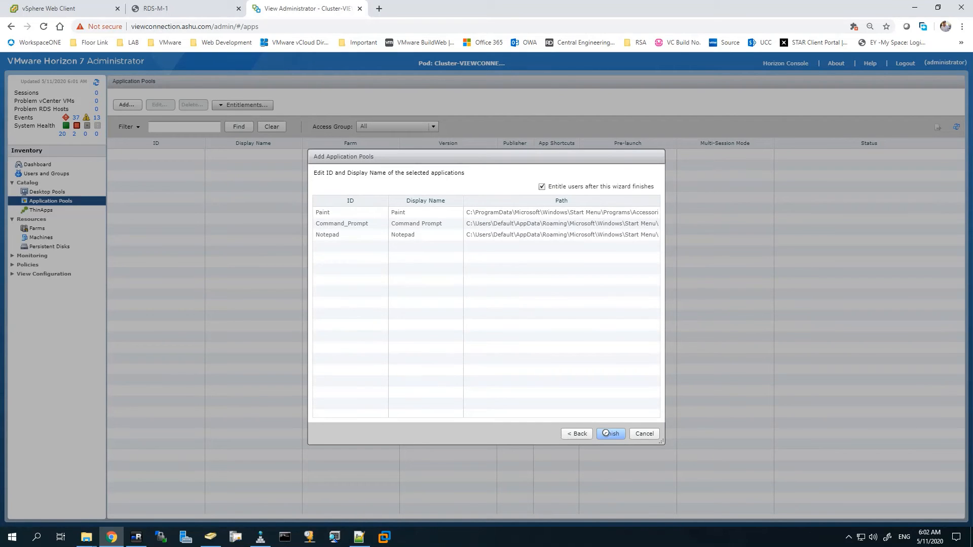
Step: Finish creating the pools and entitle the 'linked' users found in the directory
left_click(610, 432)
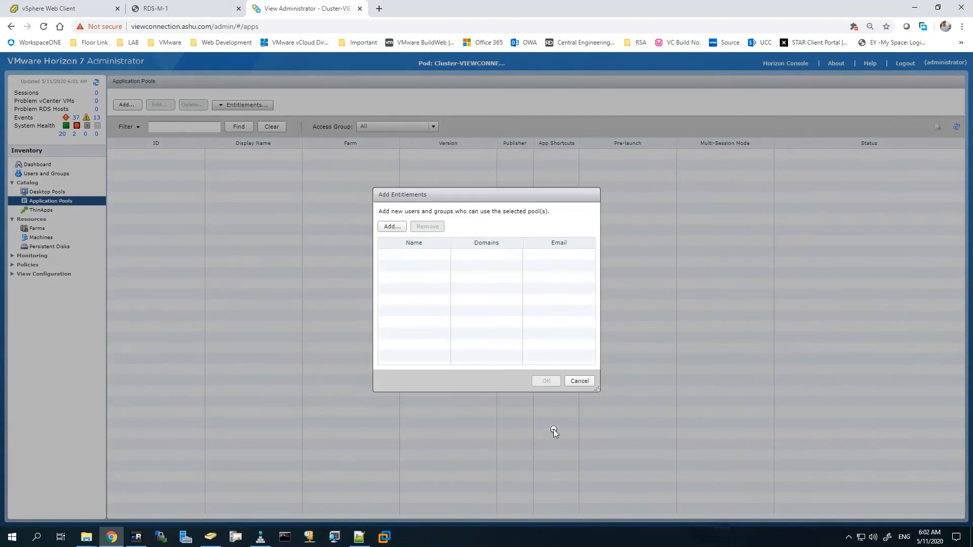
left_click(392, 226)
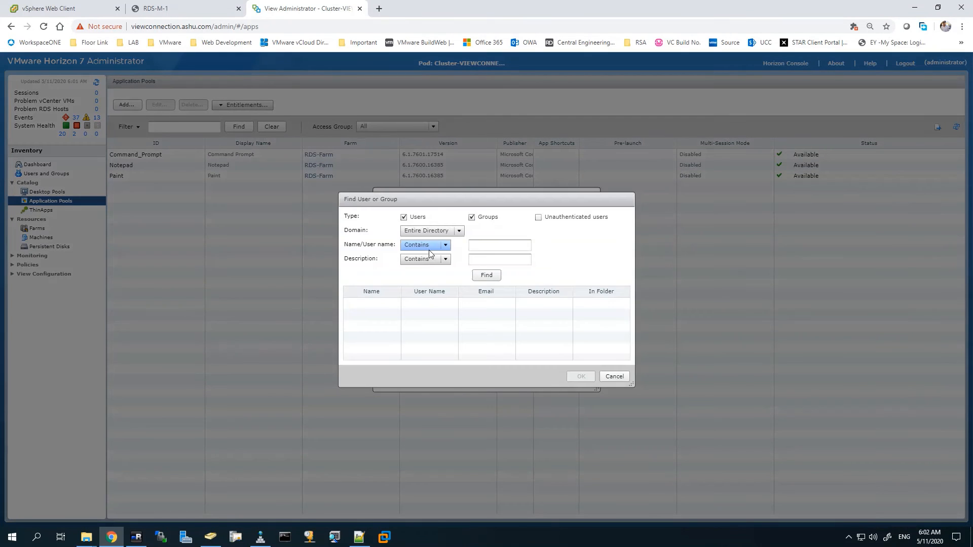
left_click(500, 244)
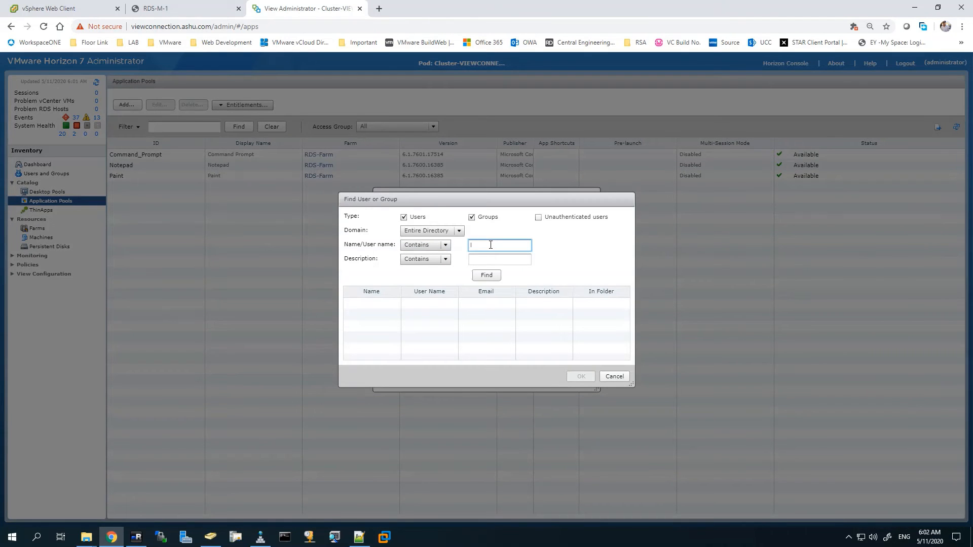
type("linked")
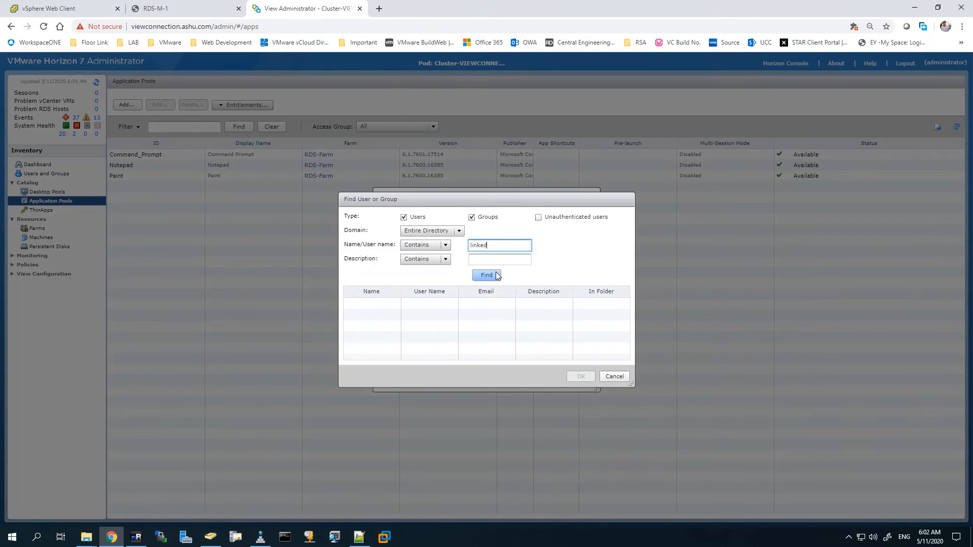
left_click(485, 274)
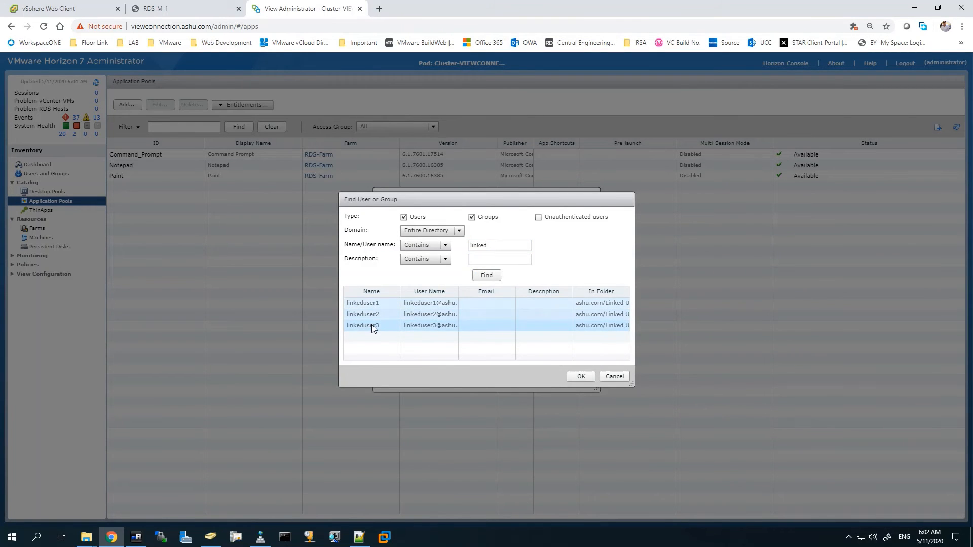
left_click(580, 376)
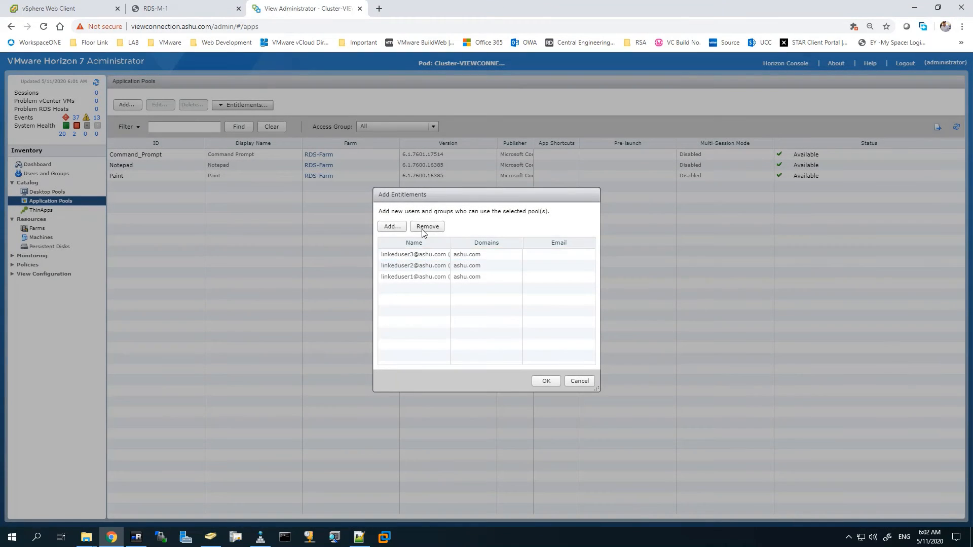
Step: Entitle the instant users found by searching 'instna'
left_click(391, 226)
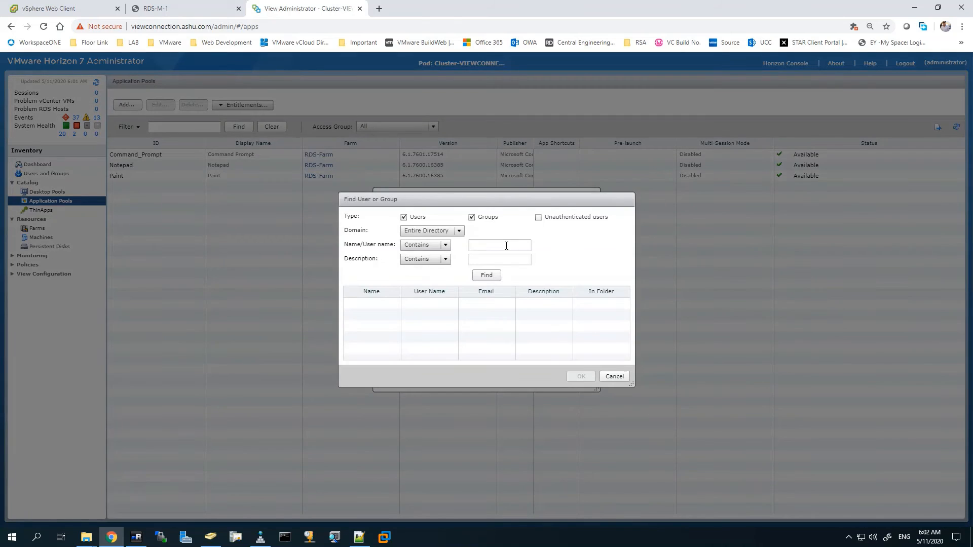
type("instna")
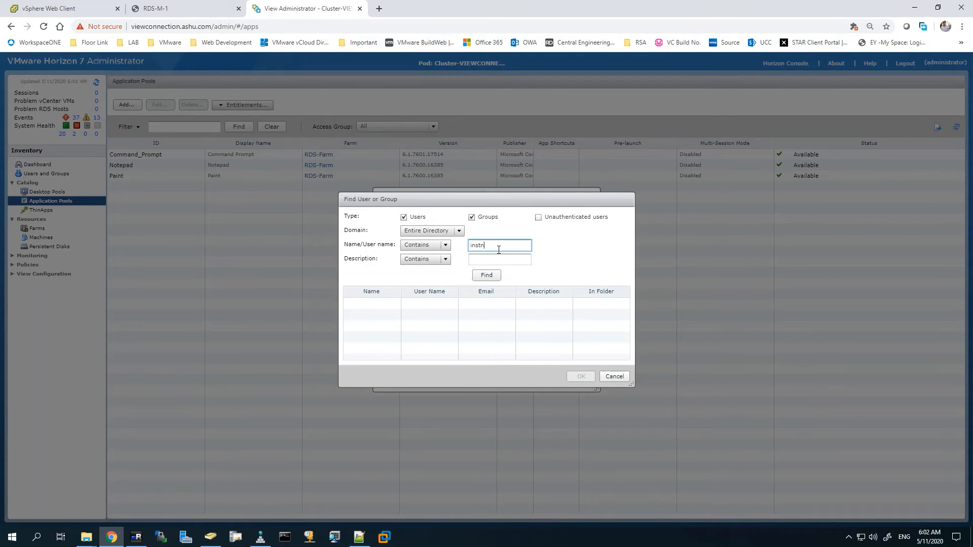
left_click(486, 274)
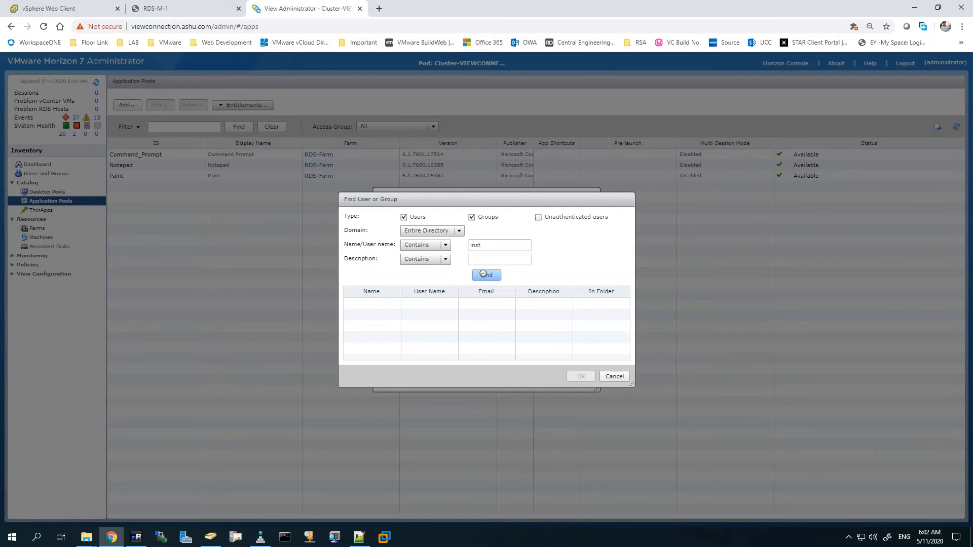
left_click(485, 274)
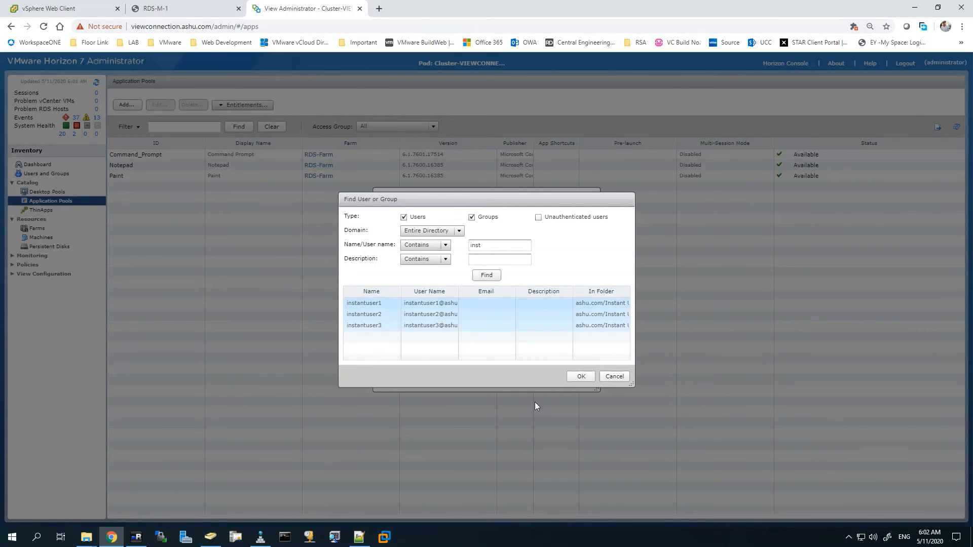
left_click(579, 376)
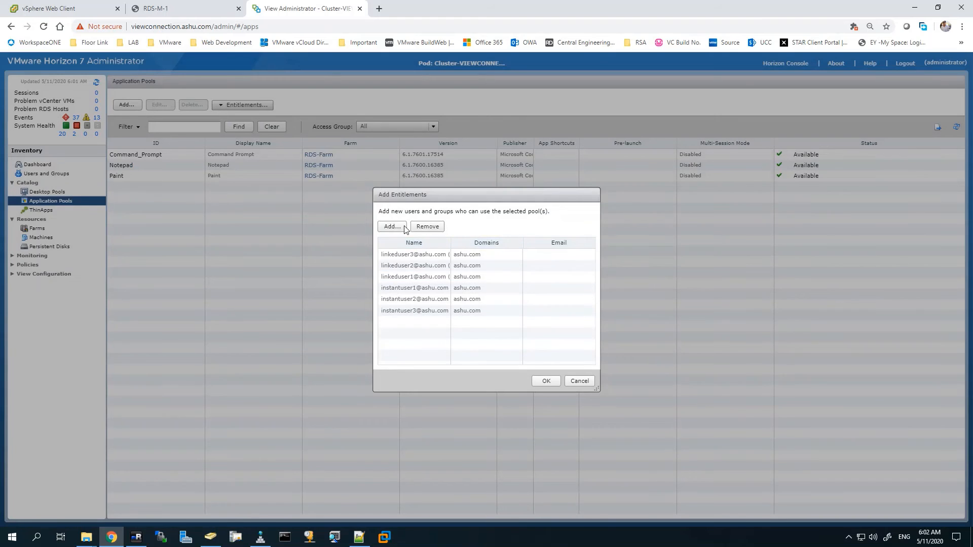
Step: Entitle the administrator groups found by searching 'admin'
left_click(391, 225)
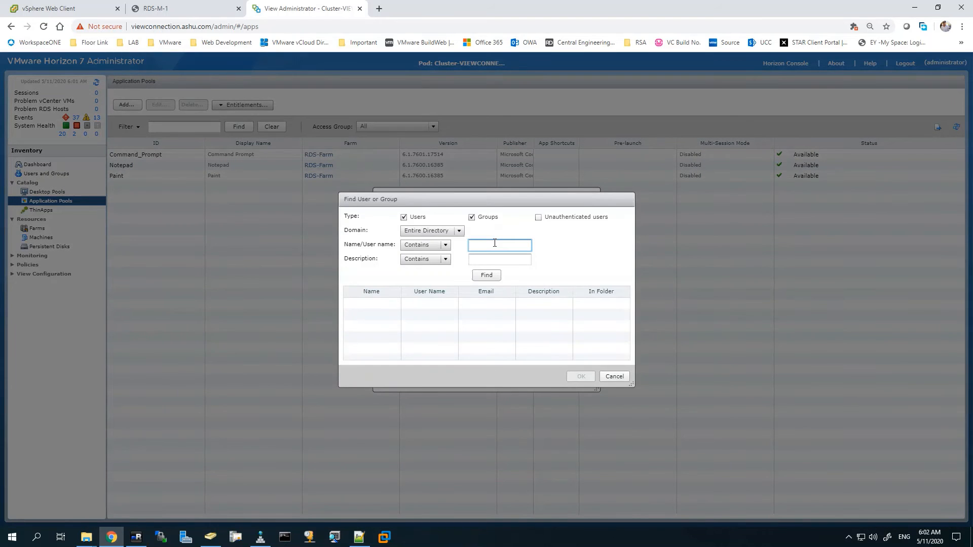
type("admin")
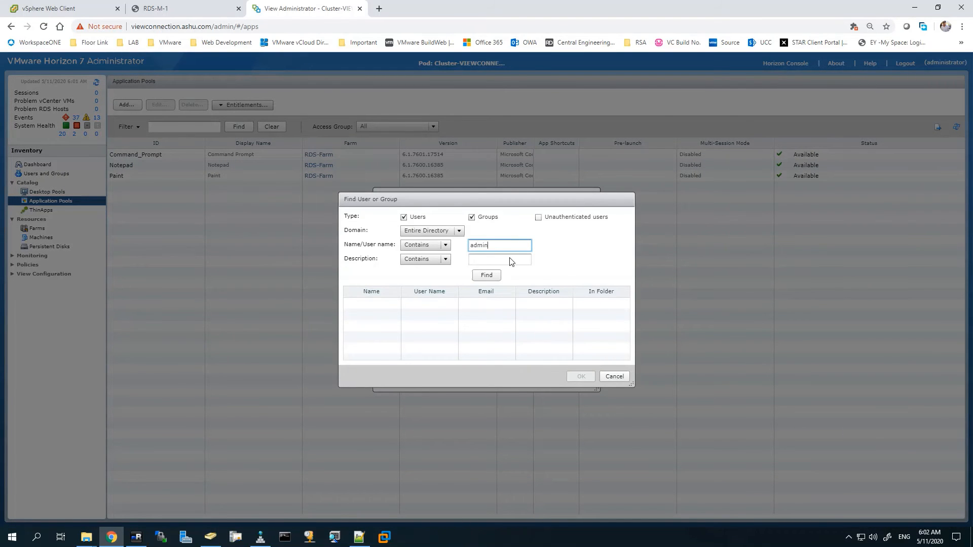
left_click(486, 275)
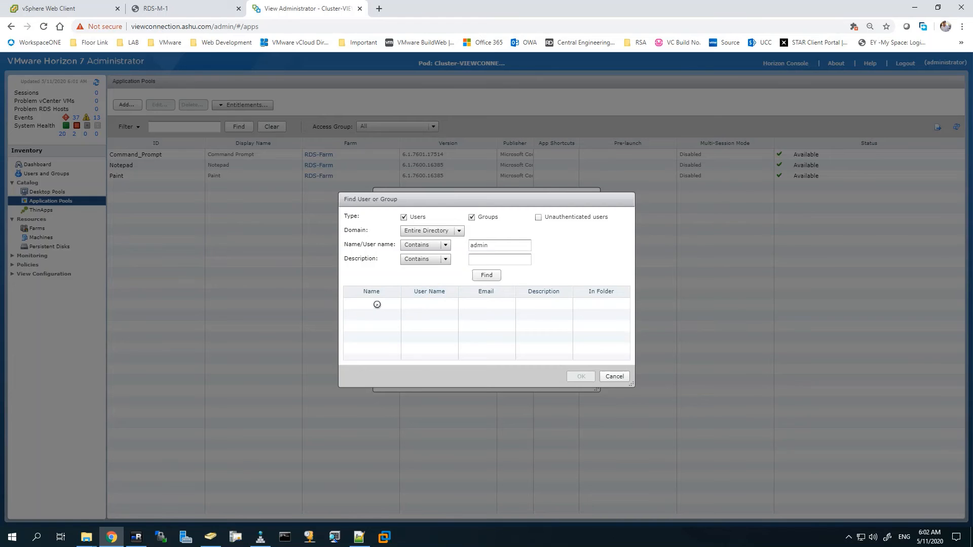
left_click(486, 275)
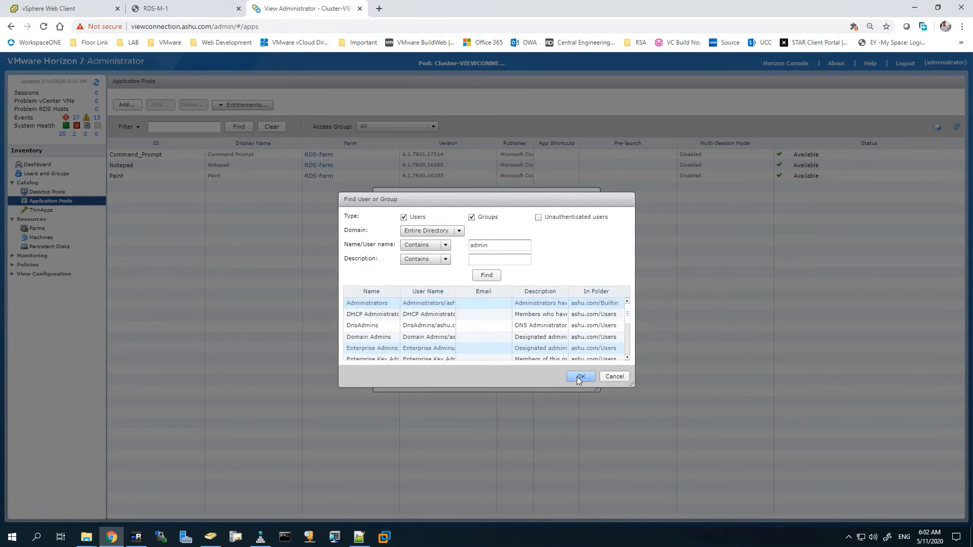
left_click(578, 377)
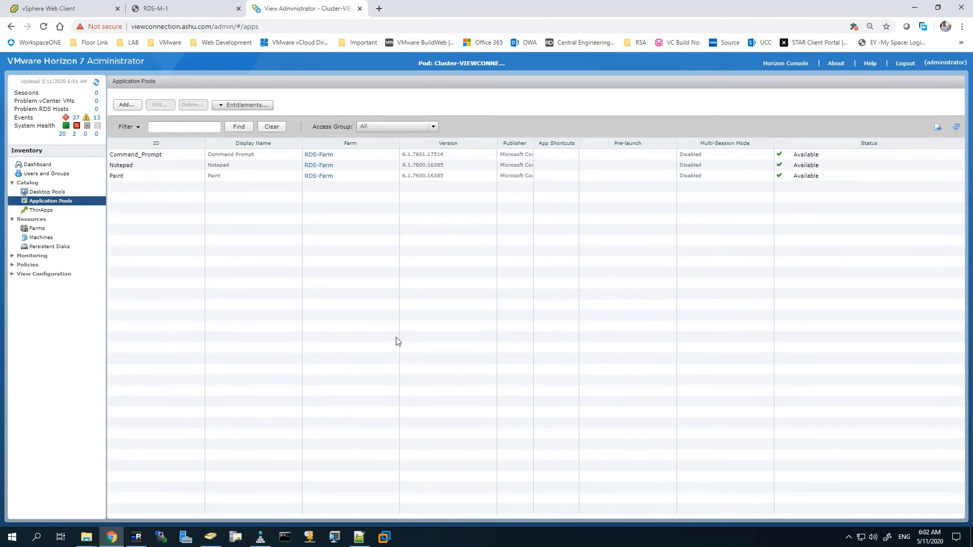
mouse_move(165, 206)
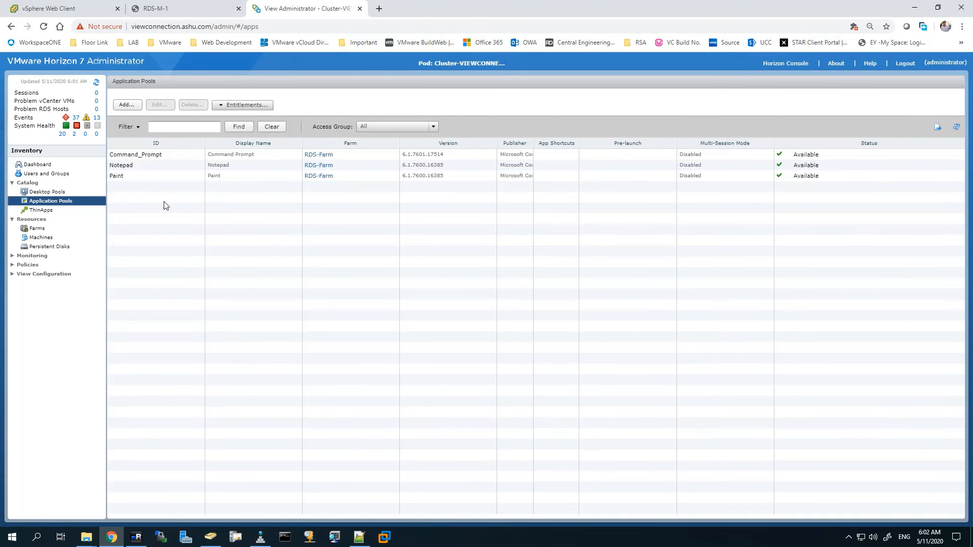
mouse_move(180, 16)
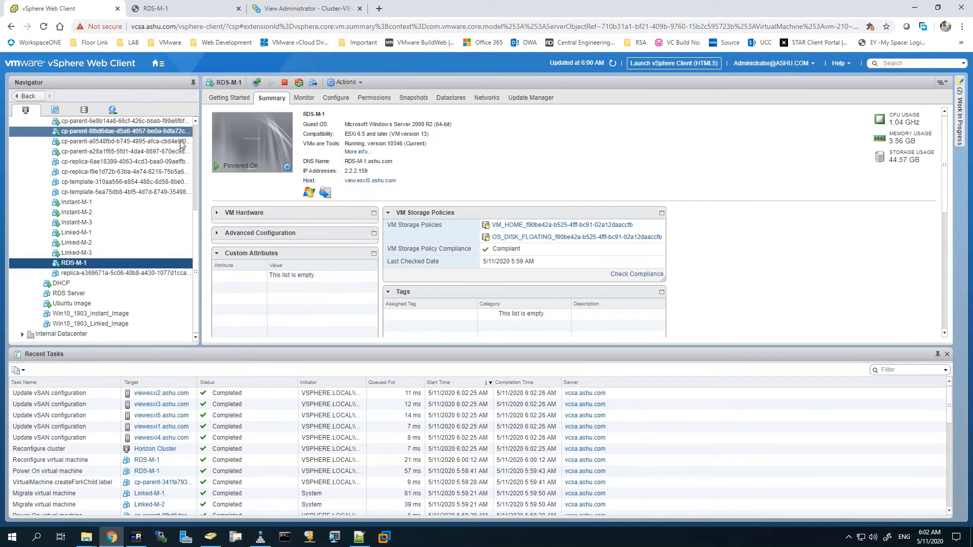
Step: Switch to the vSphere Web Client tab to review the RDS-M-1 Summary
left_click(304, 8)
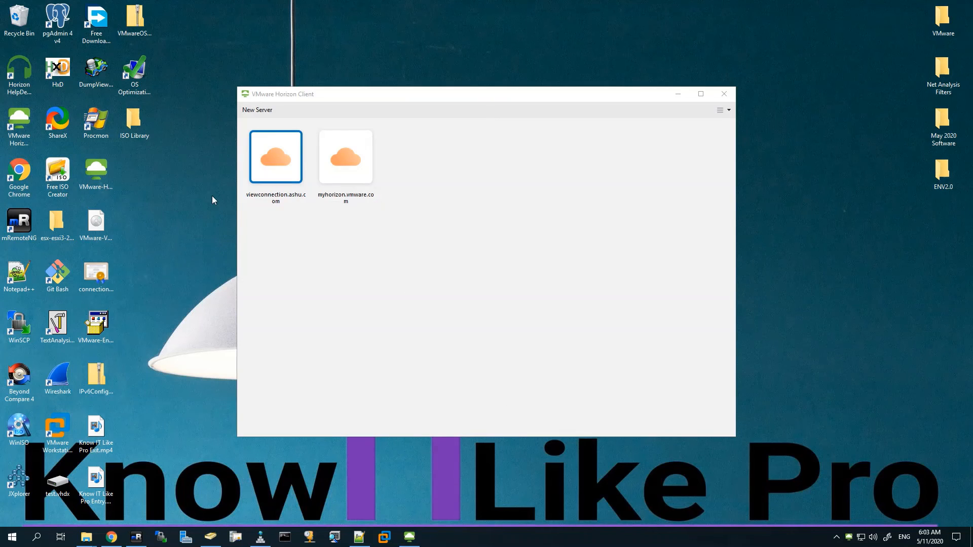
Step: Connect to viewconnection.ashu.com, accept the certificate warning and log in as a linked user
double_click(276, 156)
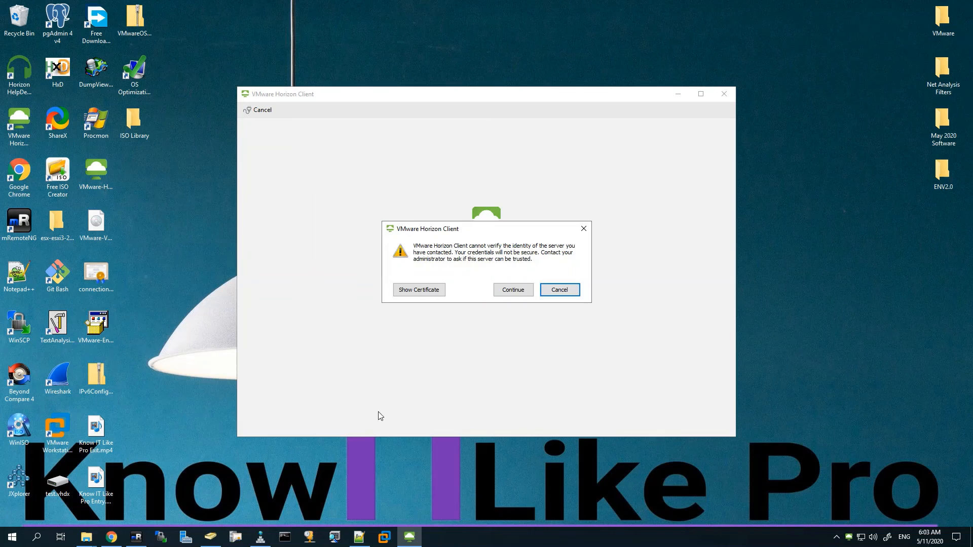
left_click(512, 288)
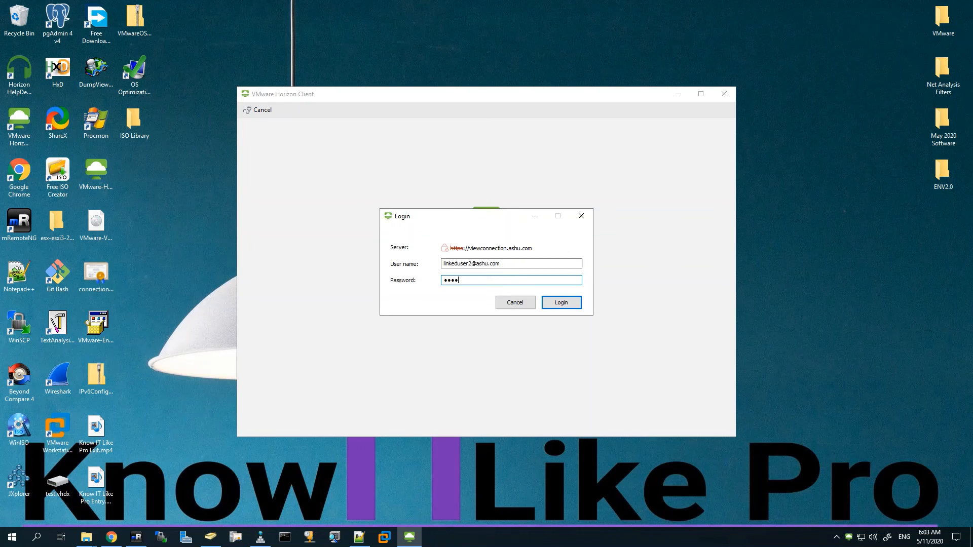
left_click(560, 302)
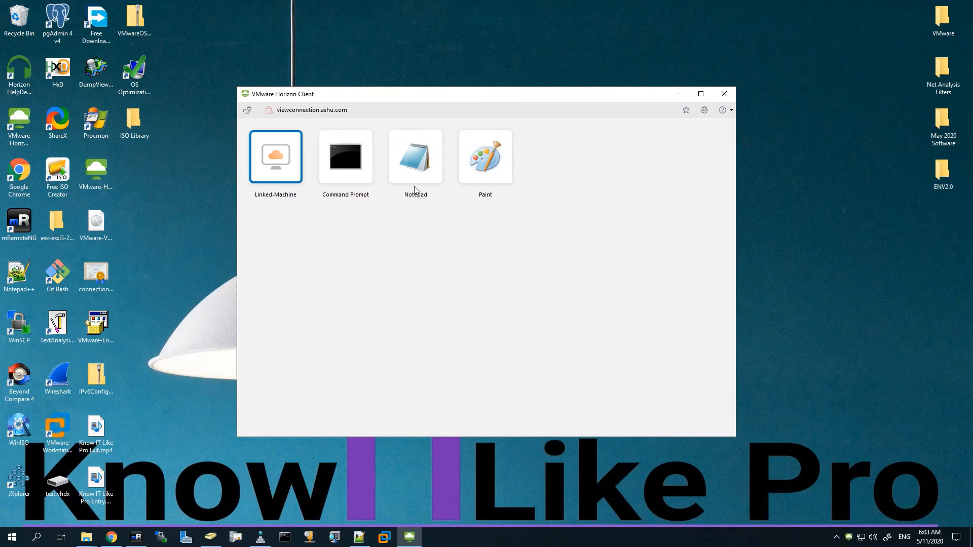
Step: Launch the published Notepad application from the Horizon Client list
double_click(274, 156)
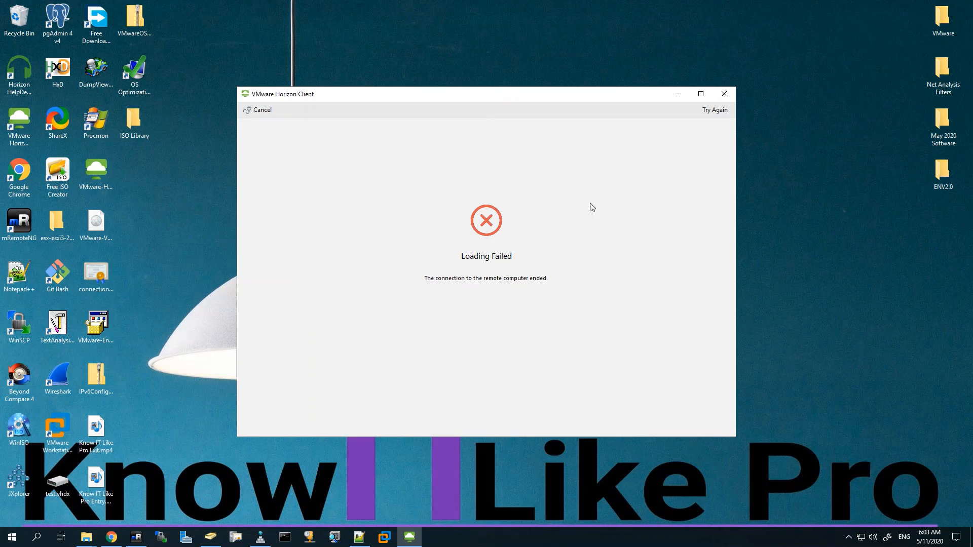
Step: Retry the failed application launch with Try Again
left_click(714, 110)
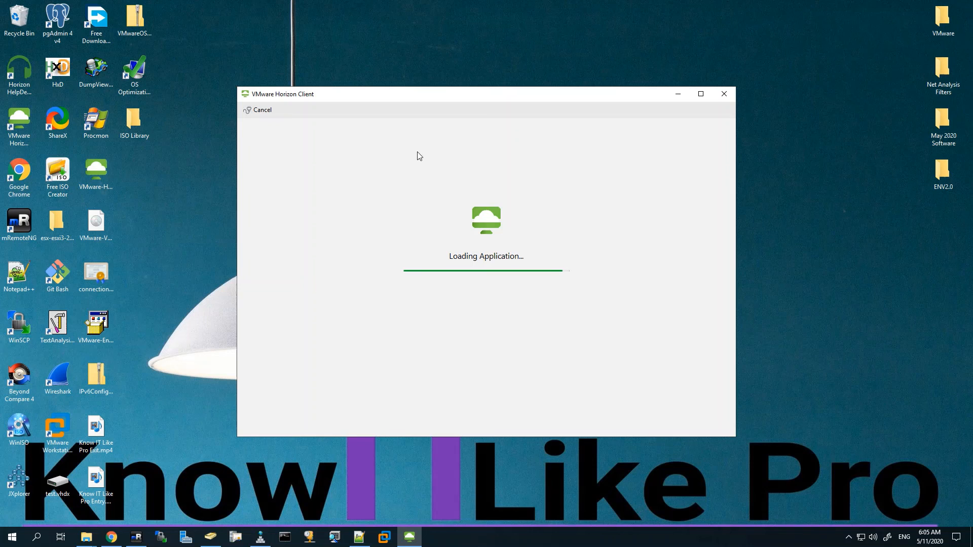
mouse_move(418, 157)
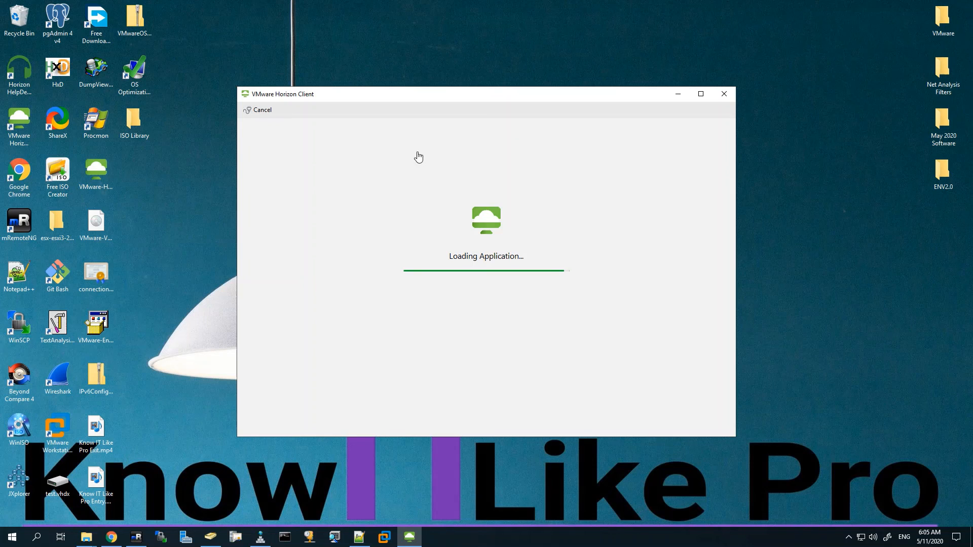